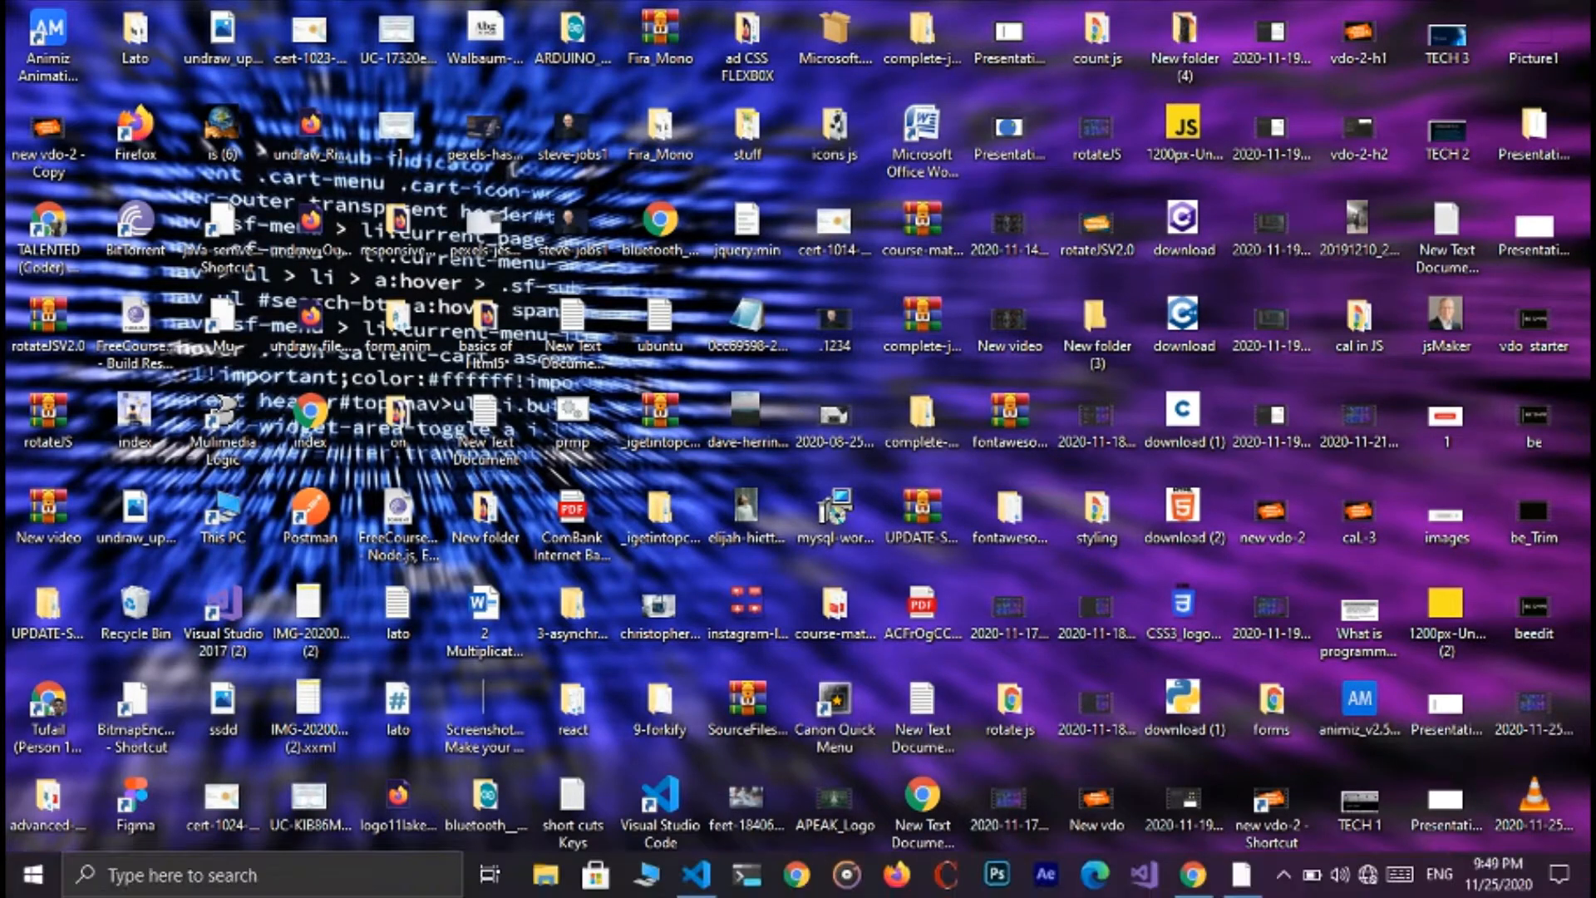
Bring up VS Code with cal.js and a guest Chrome window beside it
{"action": "left_click", "coordinate": [697, 875]}
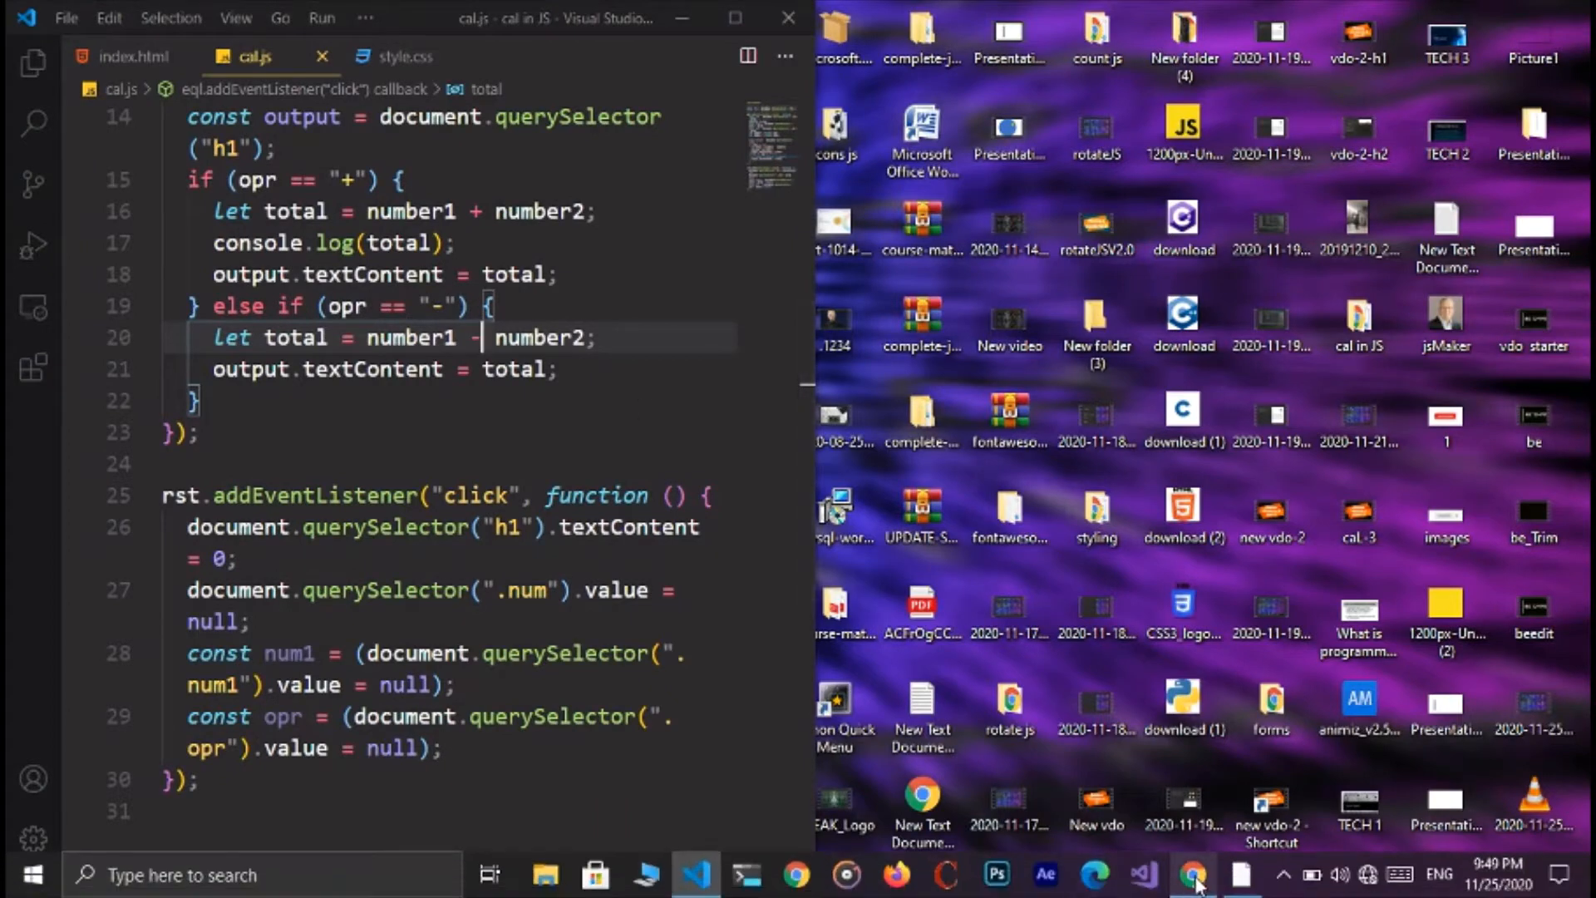
{"action": "left_click", "coordinate": [1194, 875]}
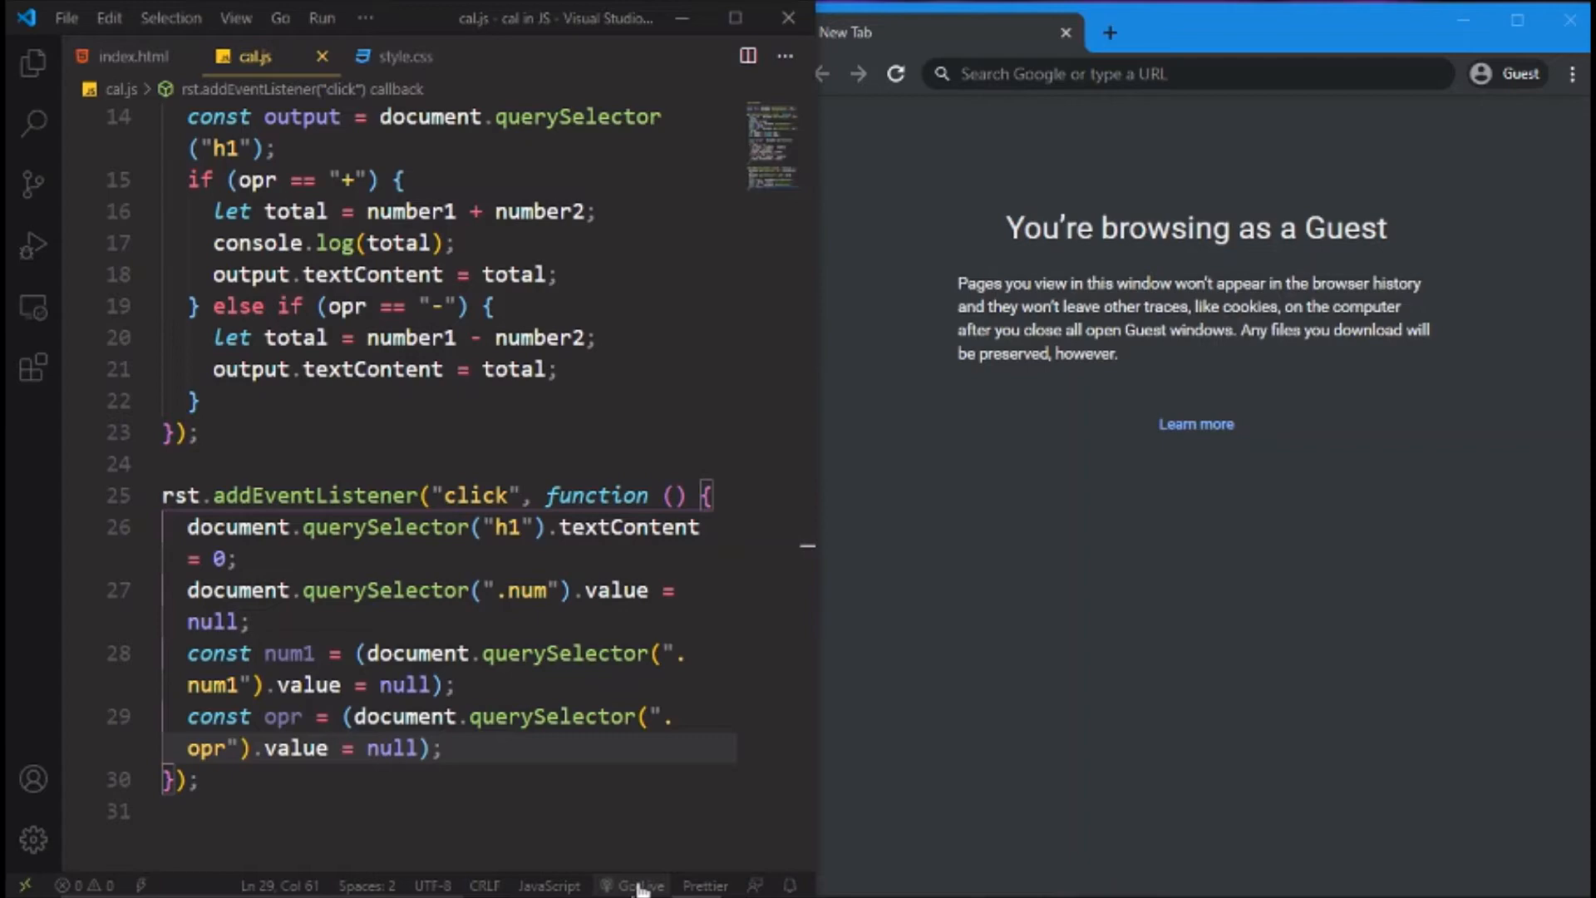
Serve the calculator page with Go Live and duplicate the minus else-if branch in cal.js
{"action": "left_click", "coordinate": [638, 884]}
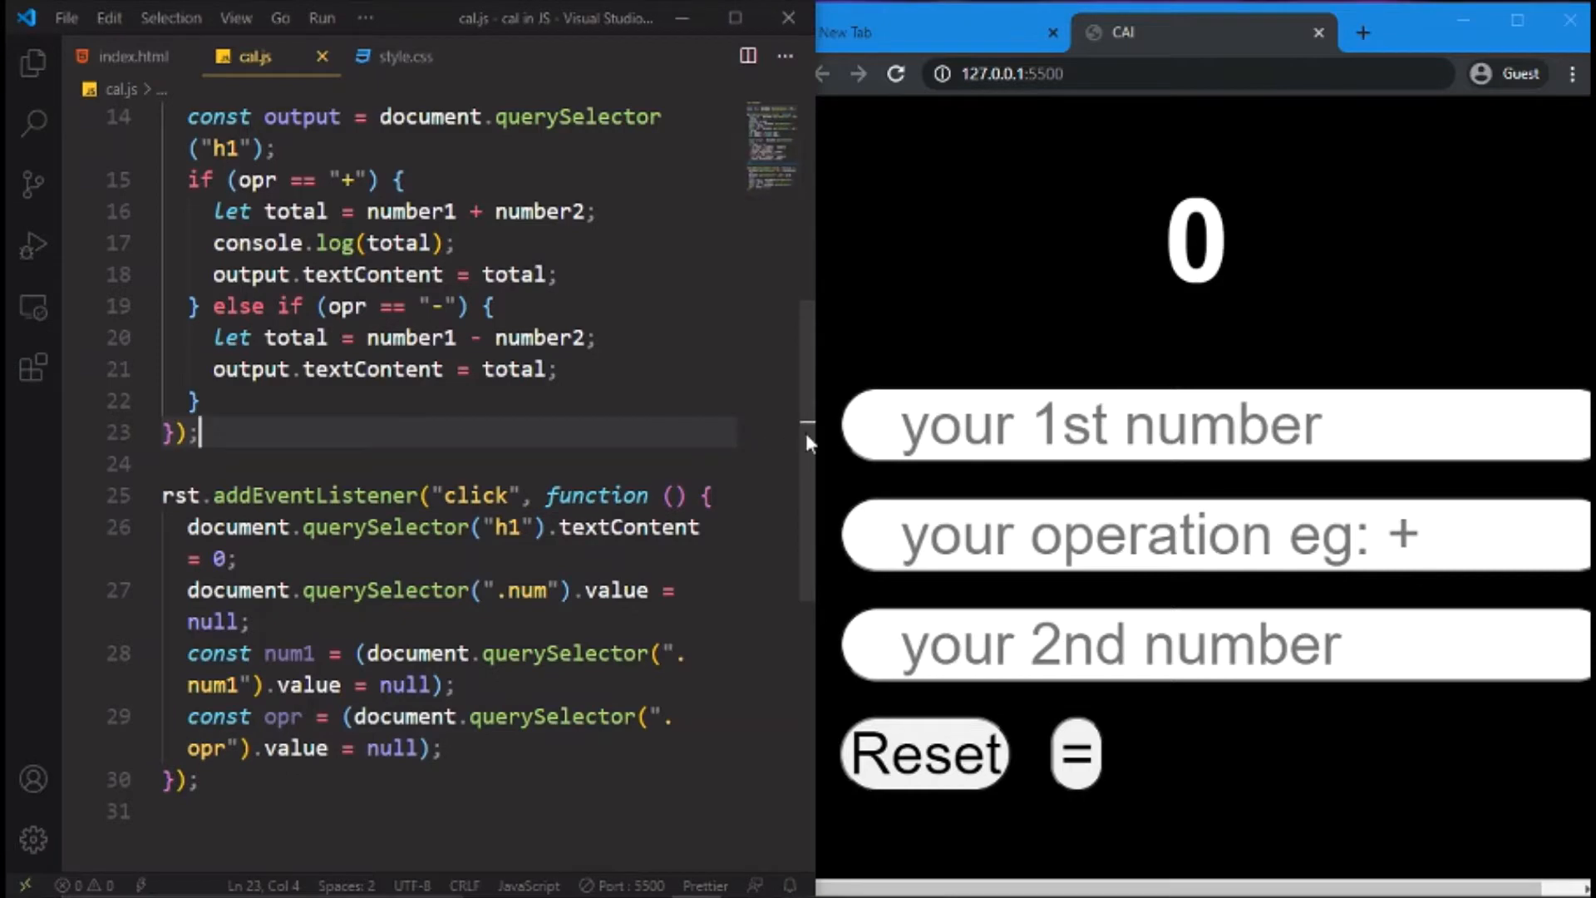
{"action": "scroll", "scroll_direction": "down", "scroll_amount": 3}
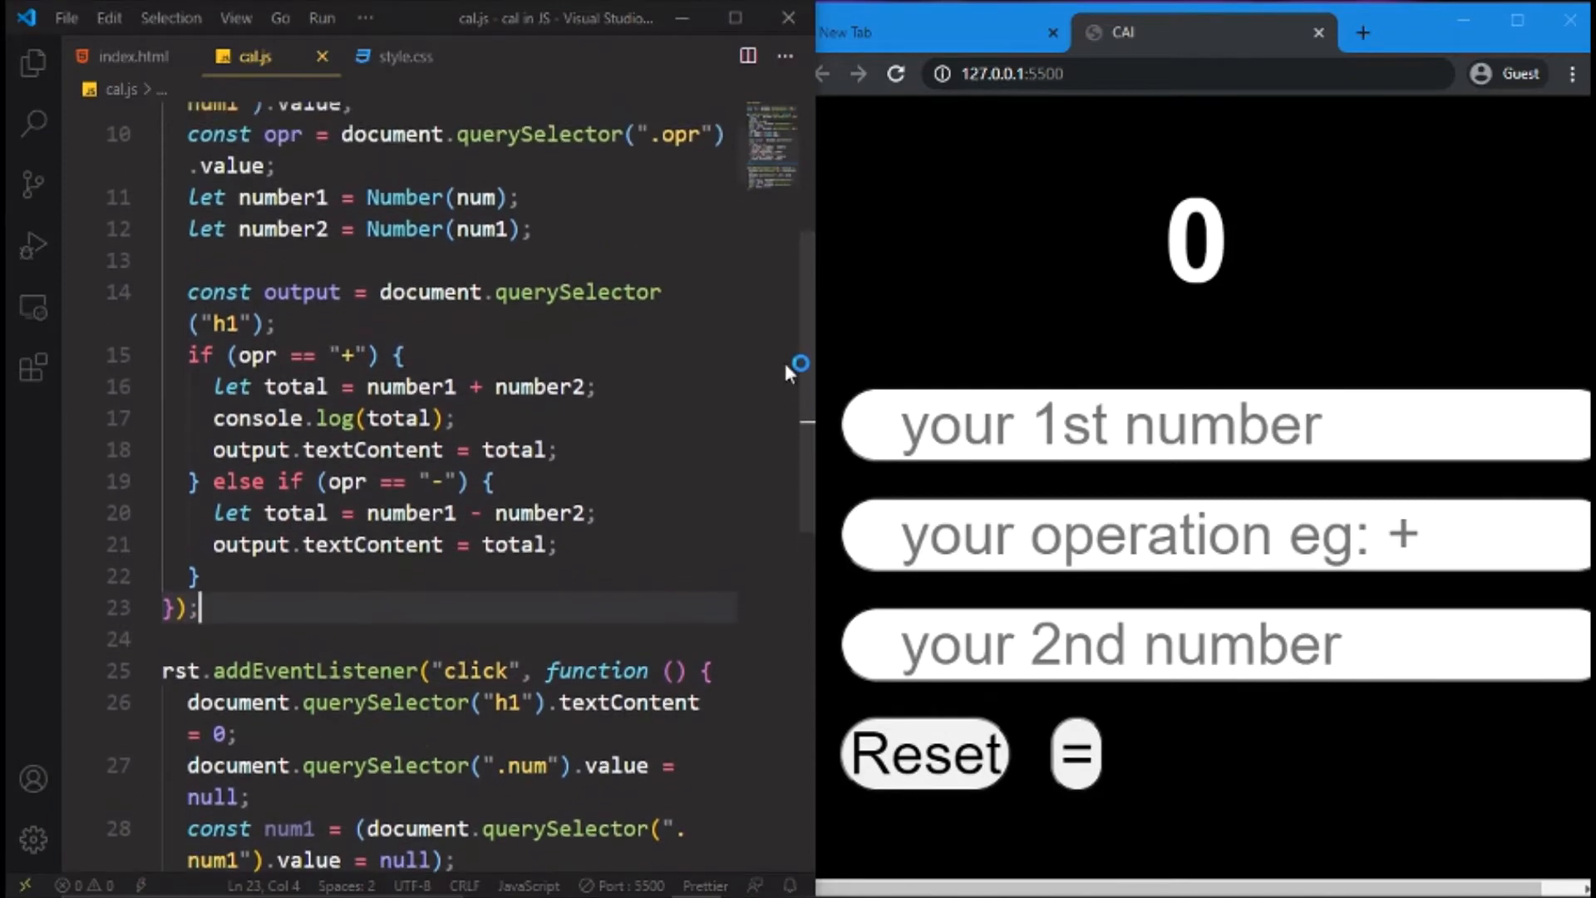
{"action": "scroll", "scroll_direction": "down", "scroll_amount": 3}
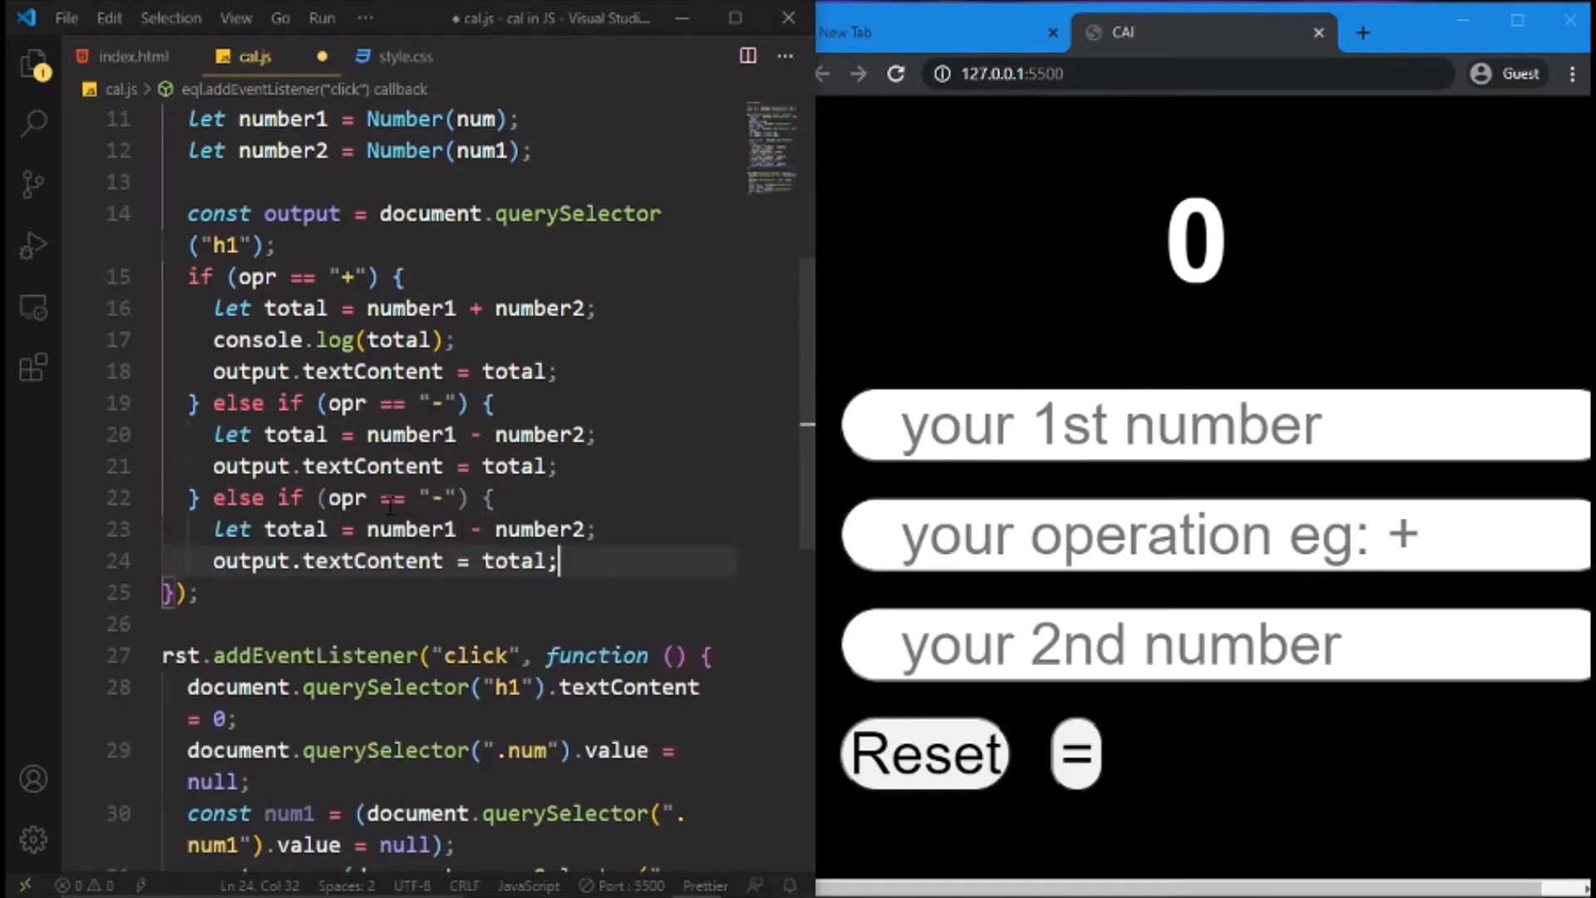
Change the third branch to multiply number1 by number2 for the "*" operator
{"action": "left_click", "coordinate": [437, 497]}
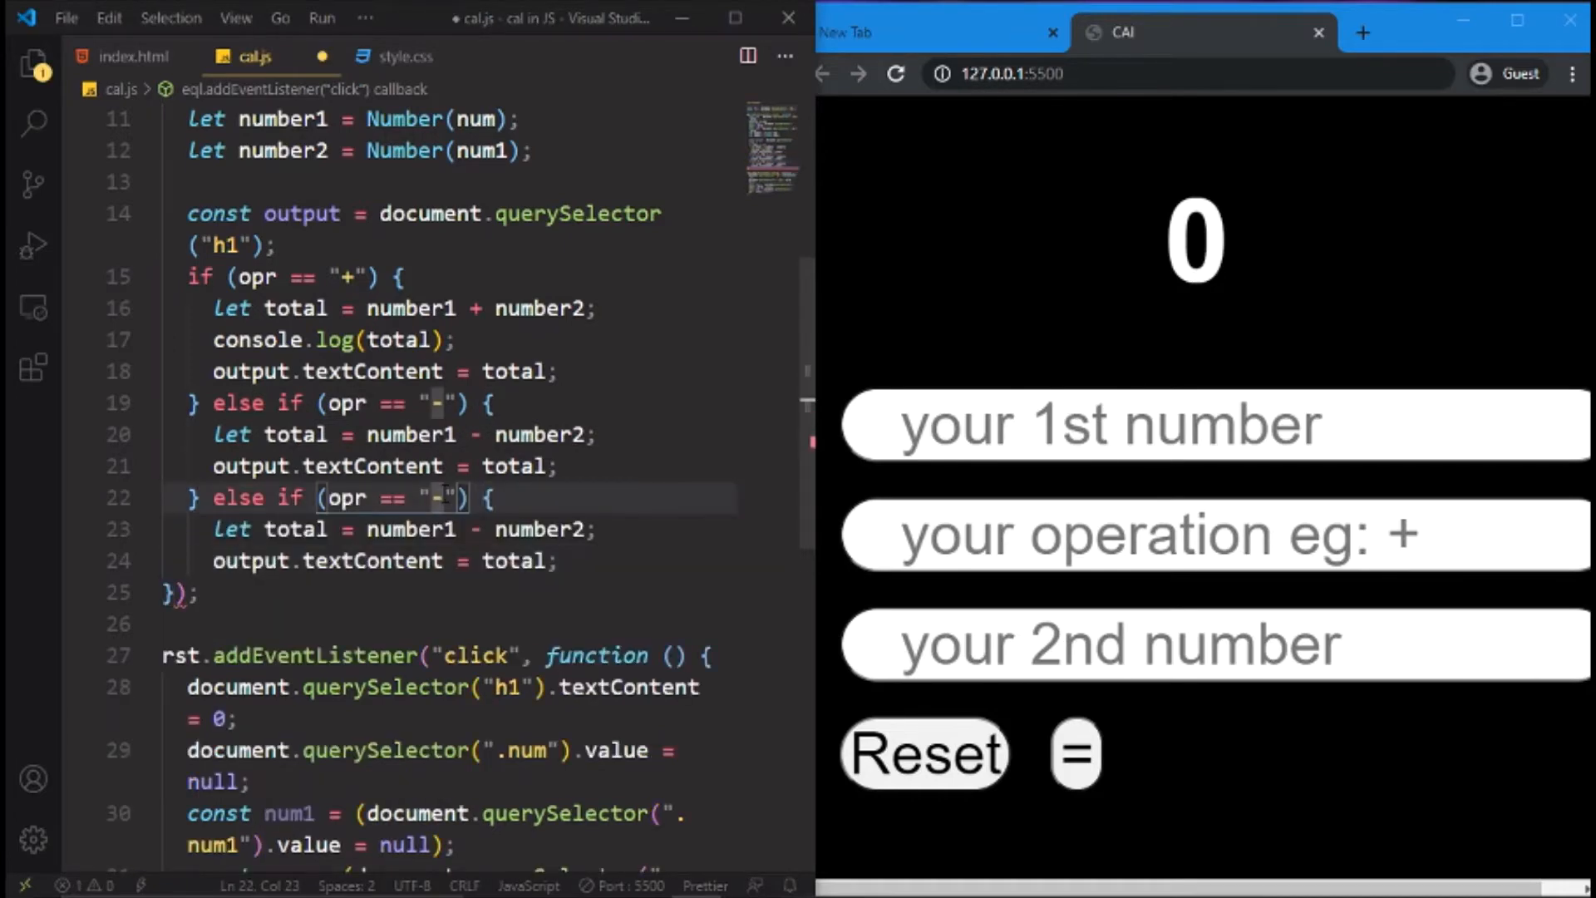
{"action": "key", "text": "Backspace"}
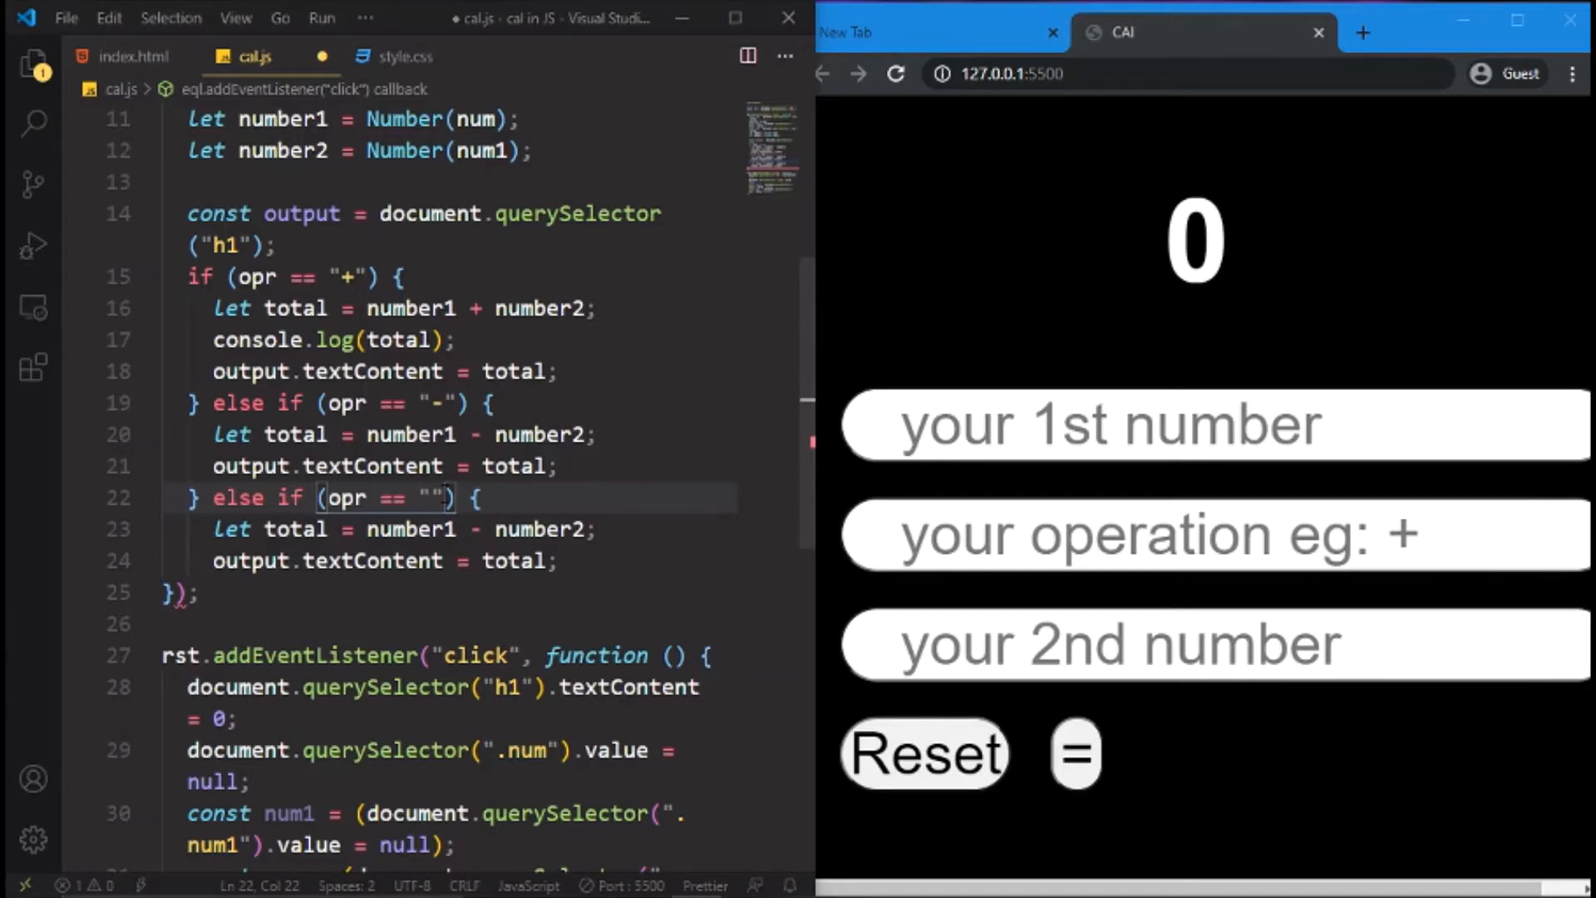
{"action": "type", "text": "*"}
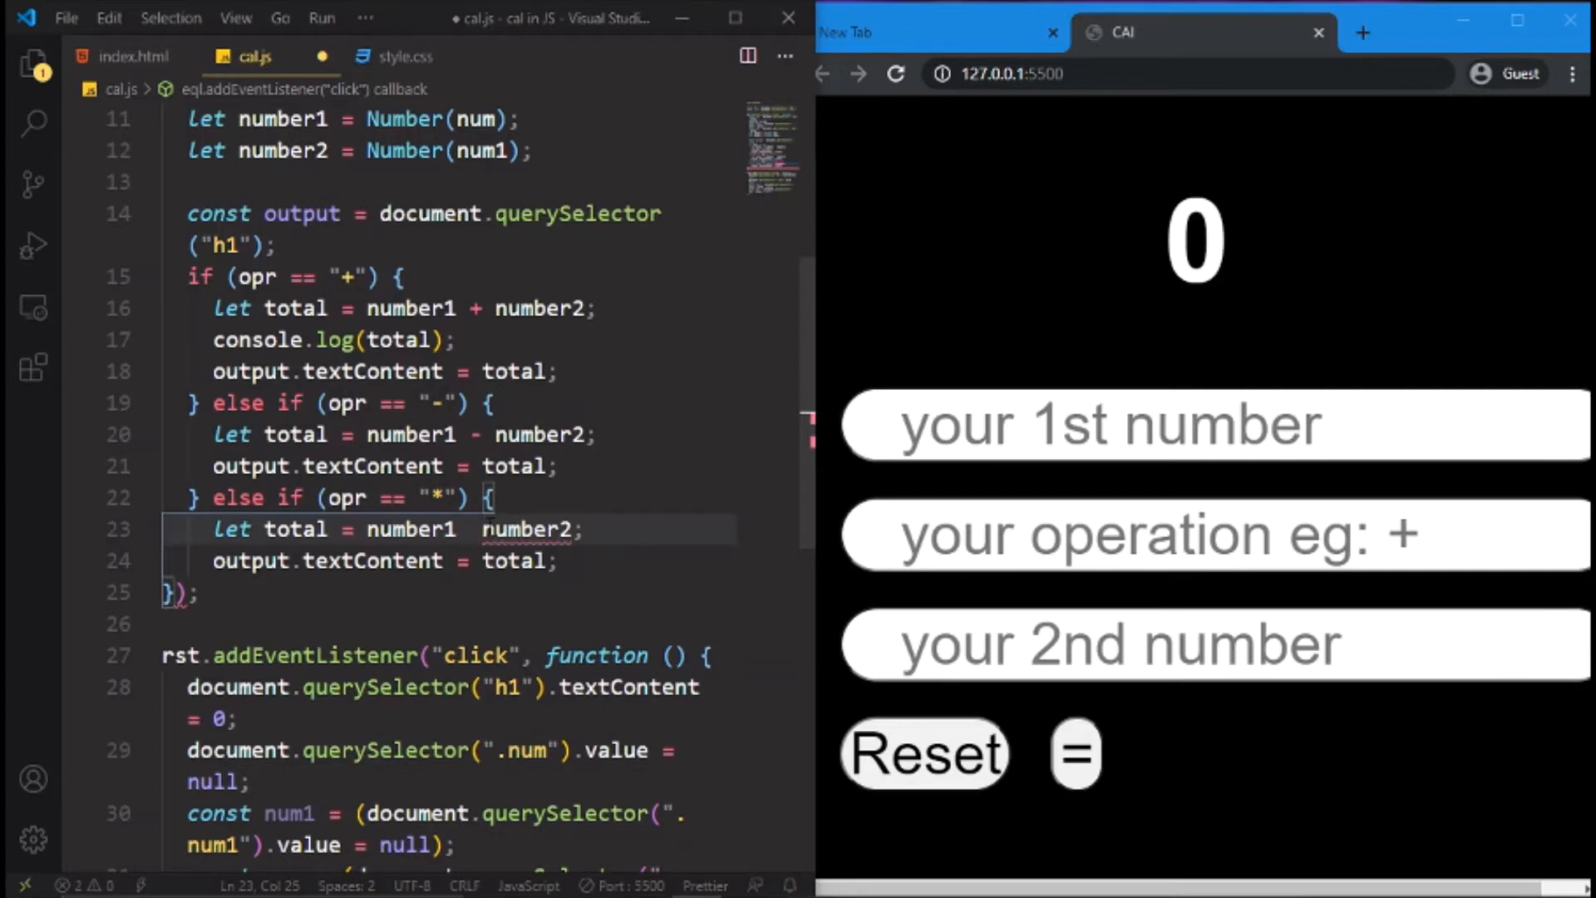
{"action": "type", "text": "*"}
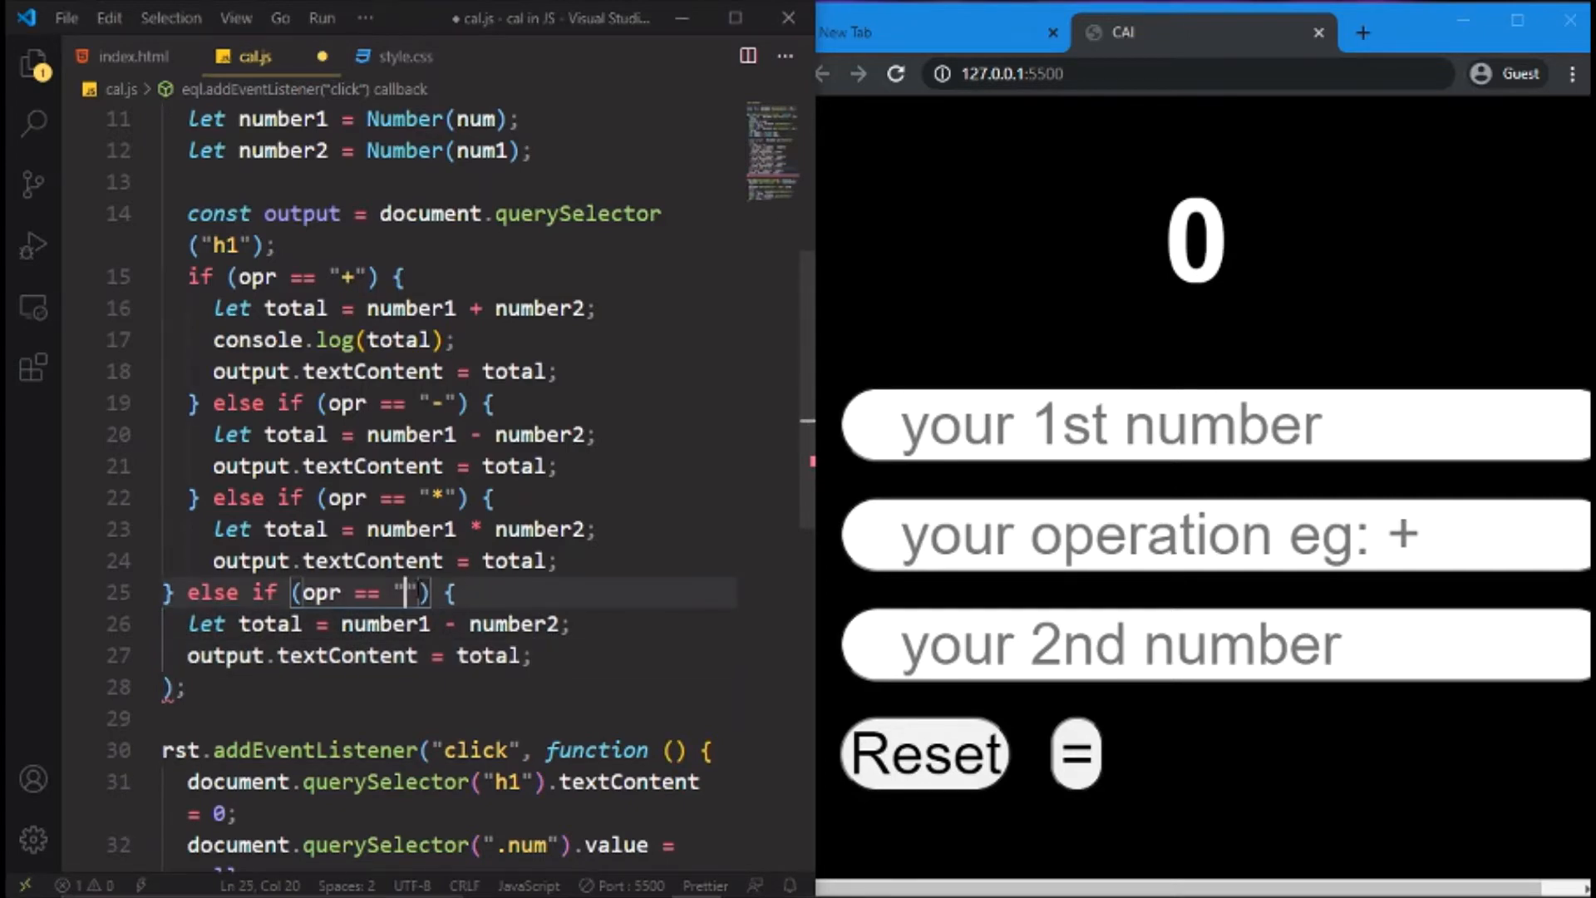
Make the fourth branch divide number1 by number2 for the "/" operator
{"action": "type", "text": "/"}
{"action": "left_click", "coordinate": [378, 624]}
{"action": "type", "text": "/"}
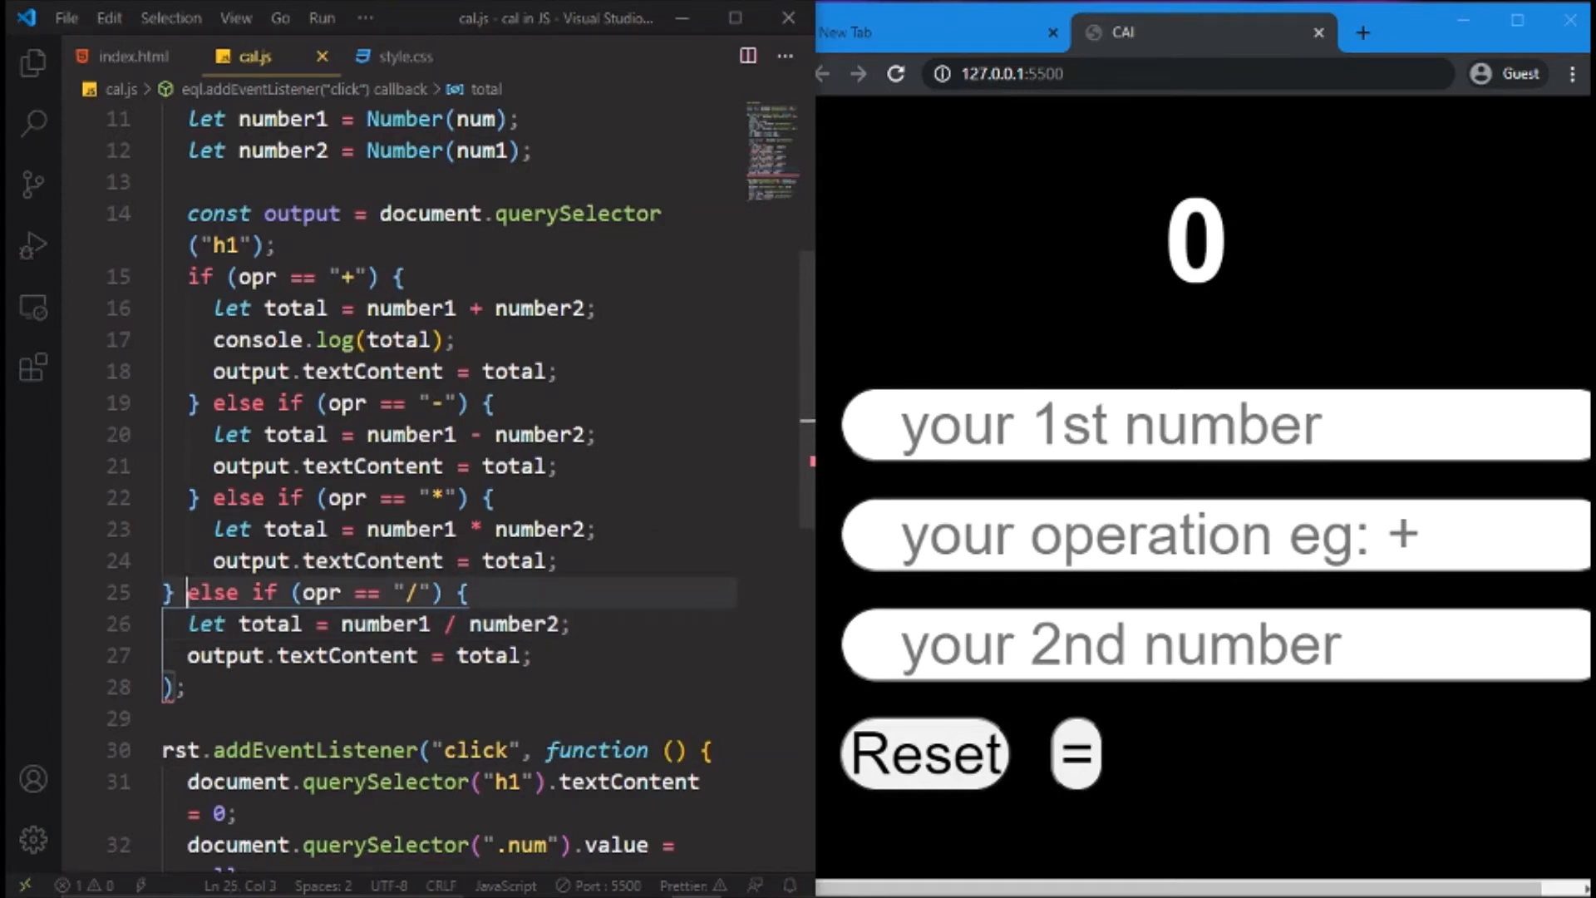
{"action": "left_click", "coordinate": [571, 560]}
{"action": "type", "text": "}"}
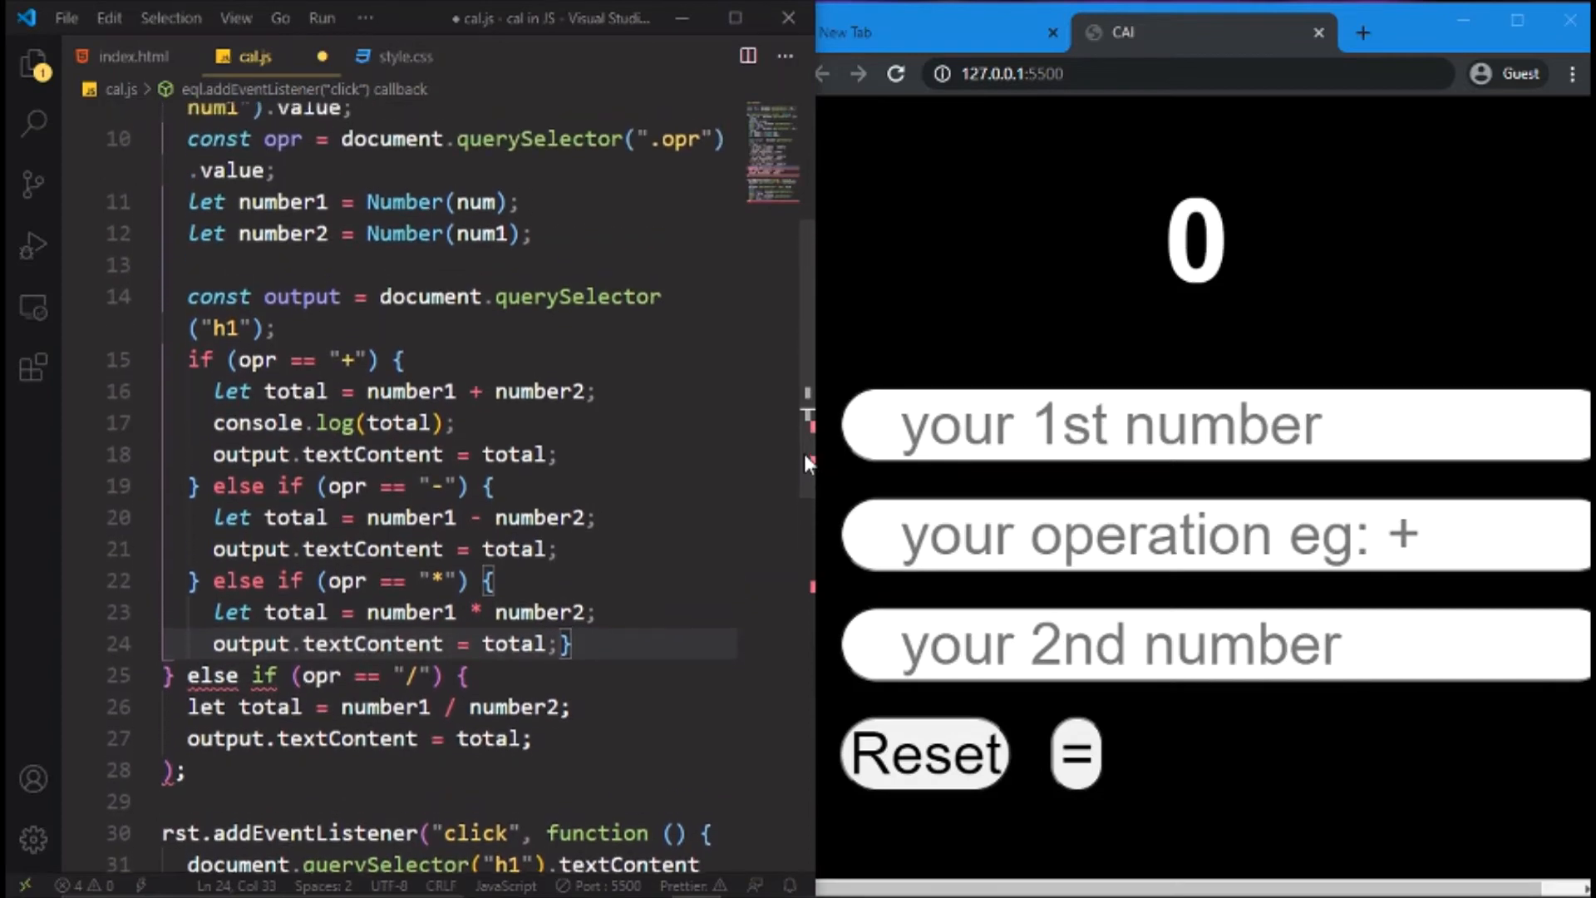
Close the division branch with its braces and save cal.js so Prettier reformats it
{"action": "scroll", "scroll_direction": "down", "scroll_amount": 3}
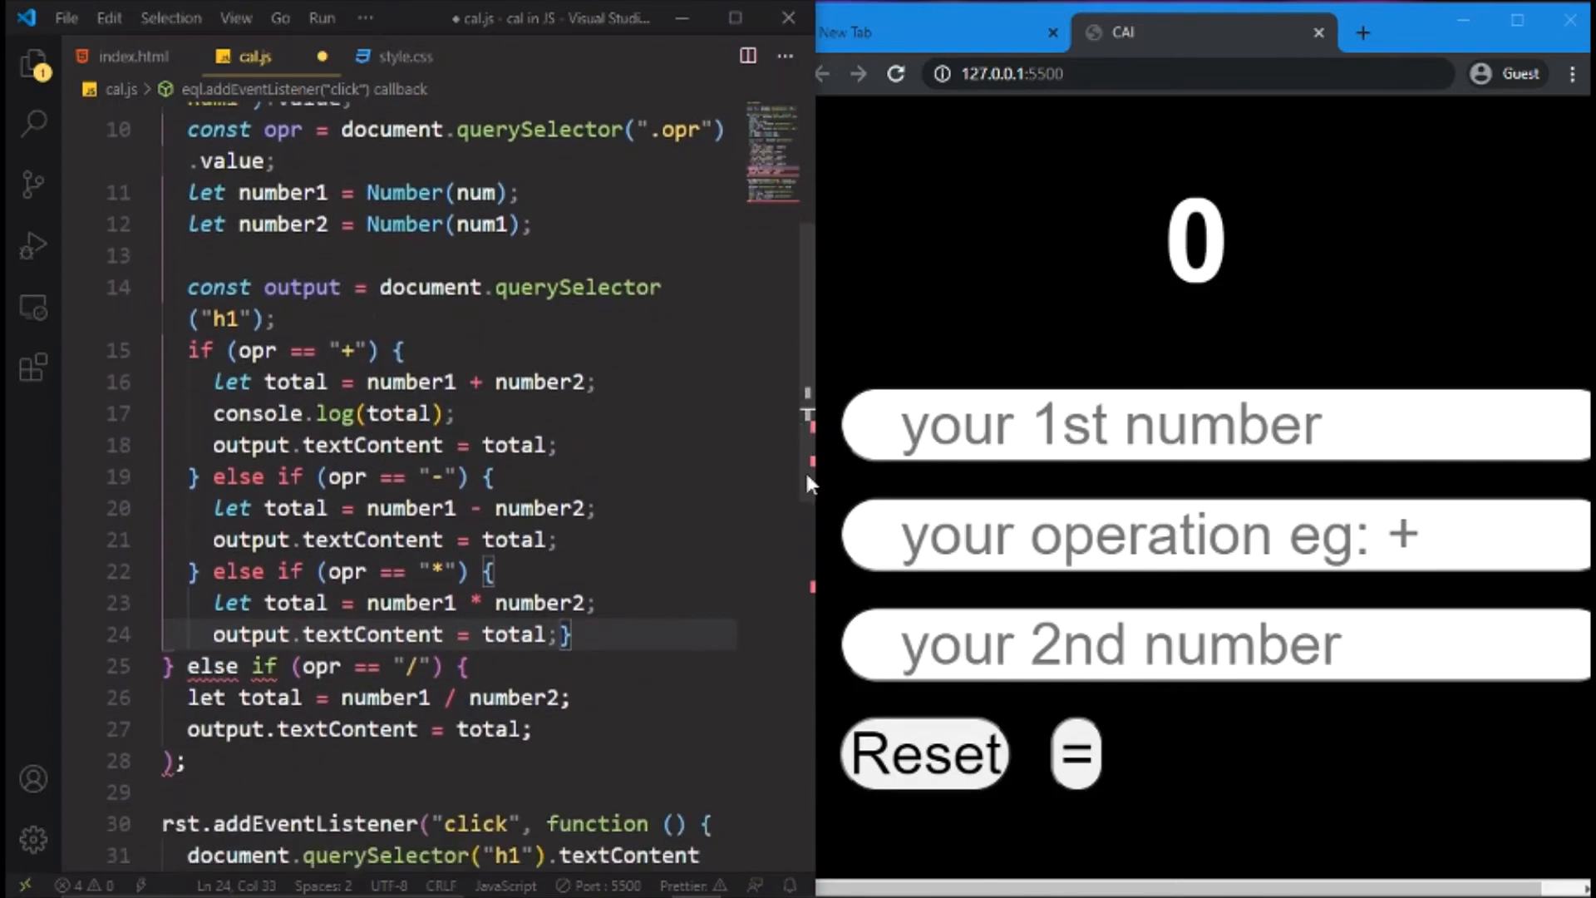
{"action": "scroll", "scroll_direction": "down", "scroll_amount": 3}
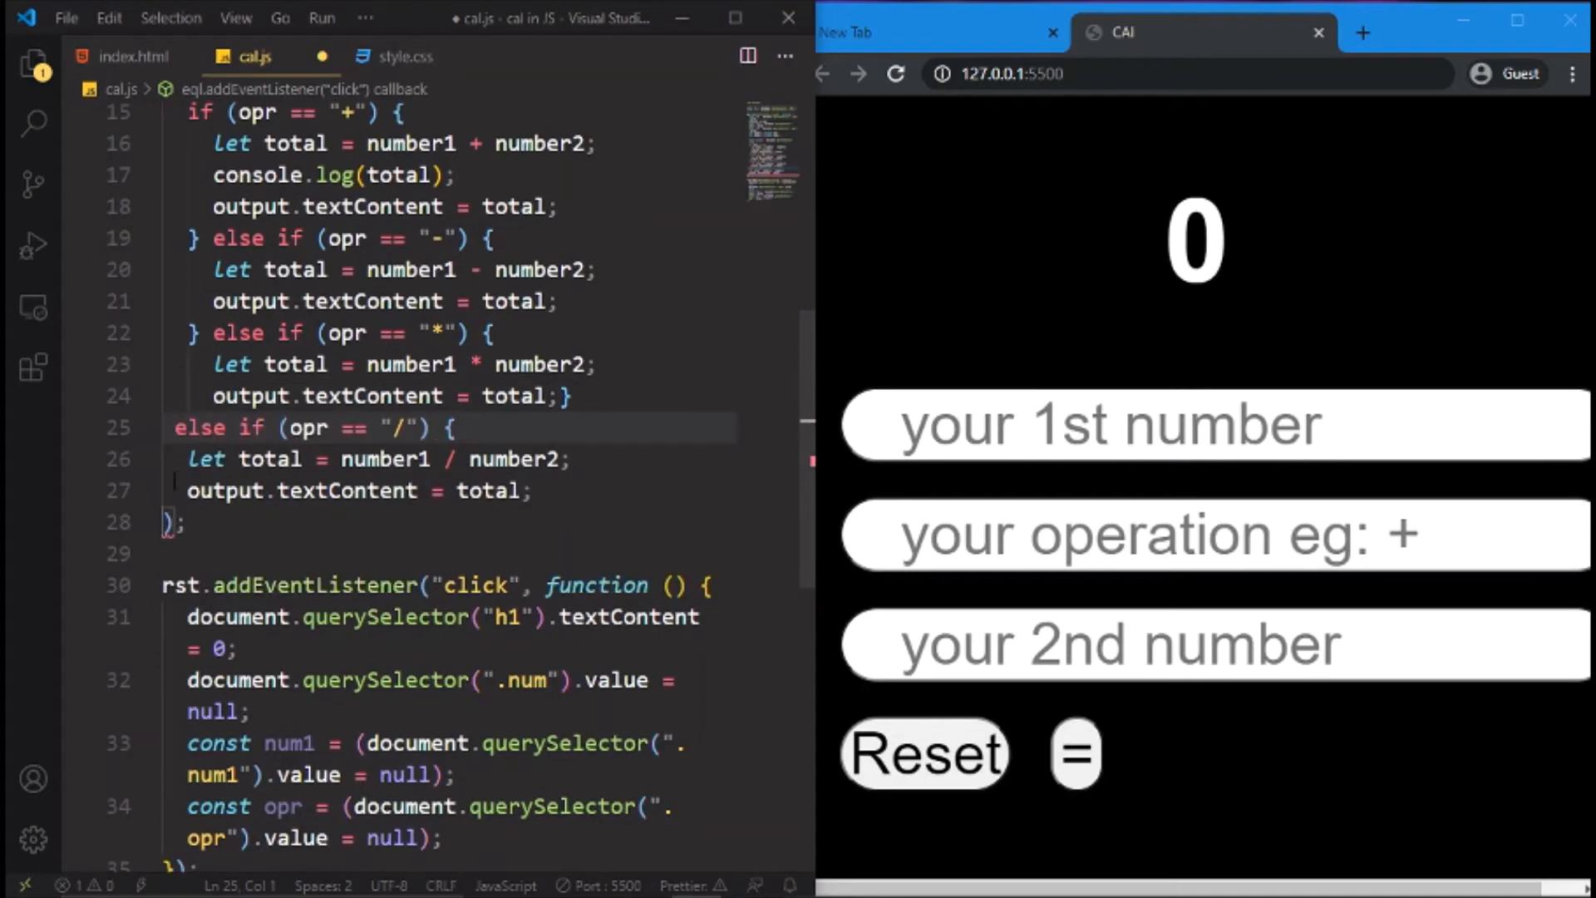
{"action": "type", "text": "}"}
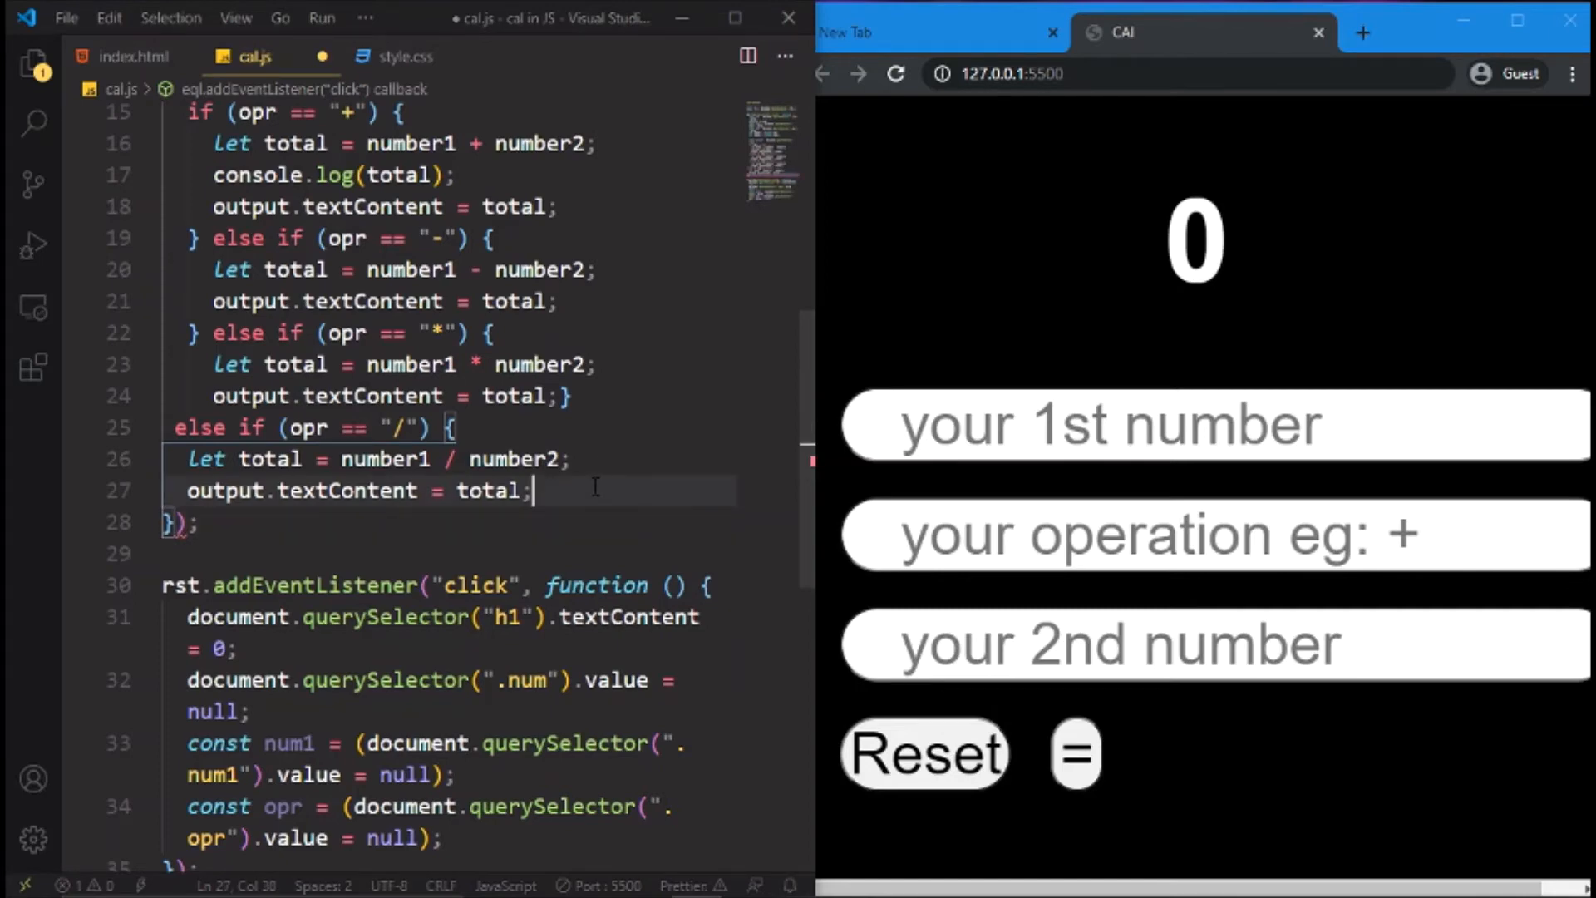
{"action": "type", "text": "}"}
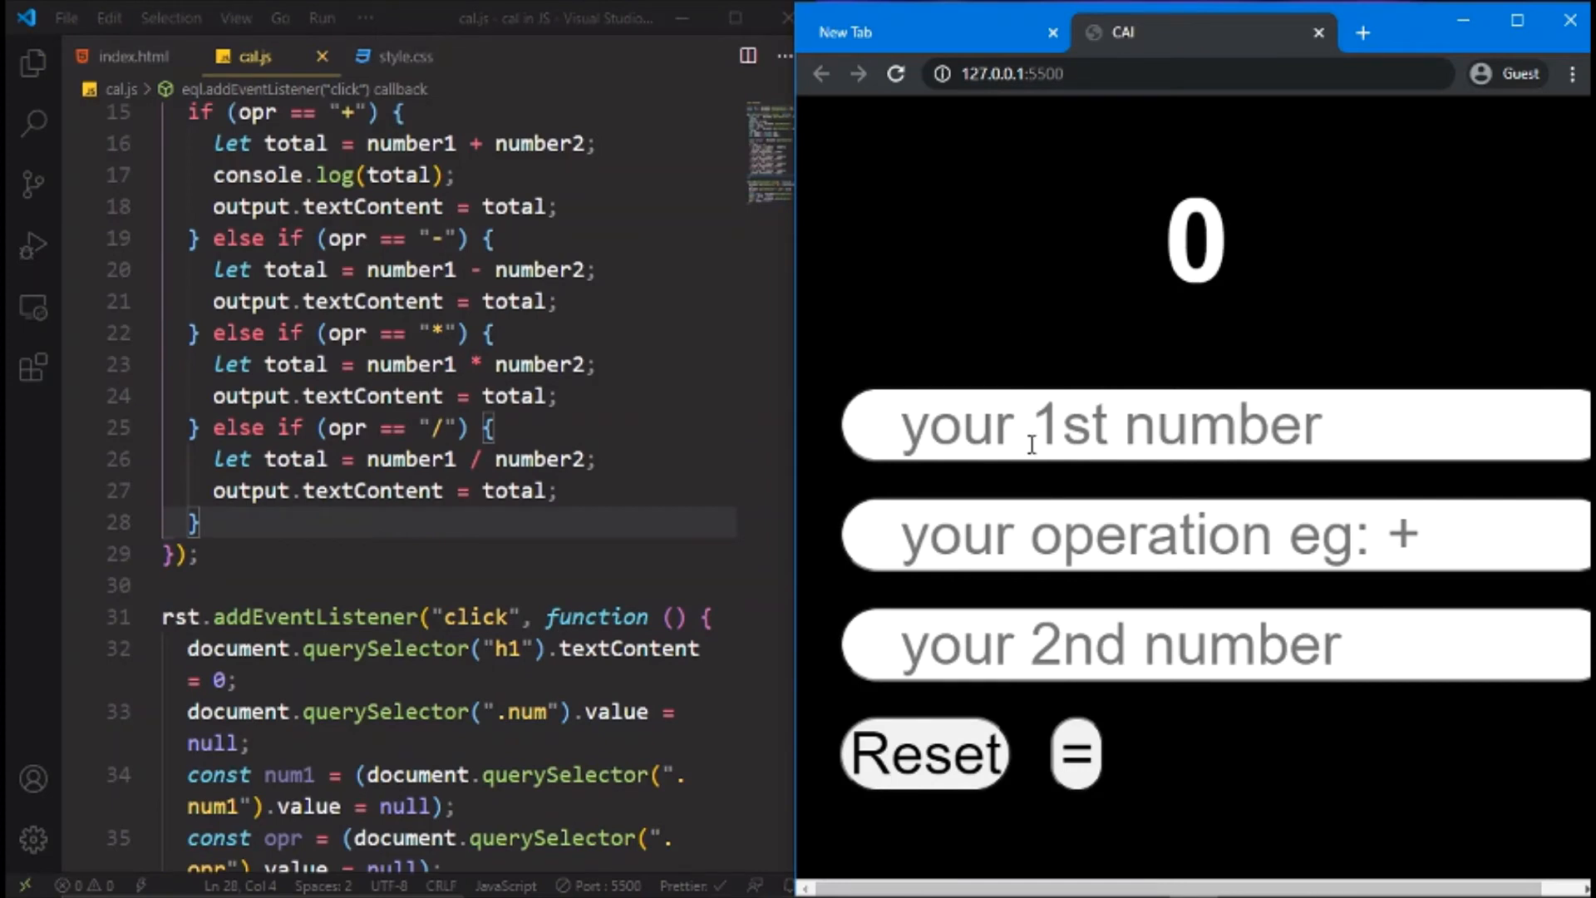
Compute 10 * 10 to get 100 in the browser calculator, then reset it to 0
{"action": "type", "text": "10"}
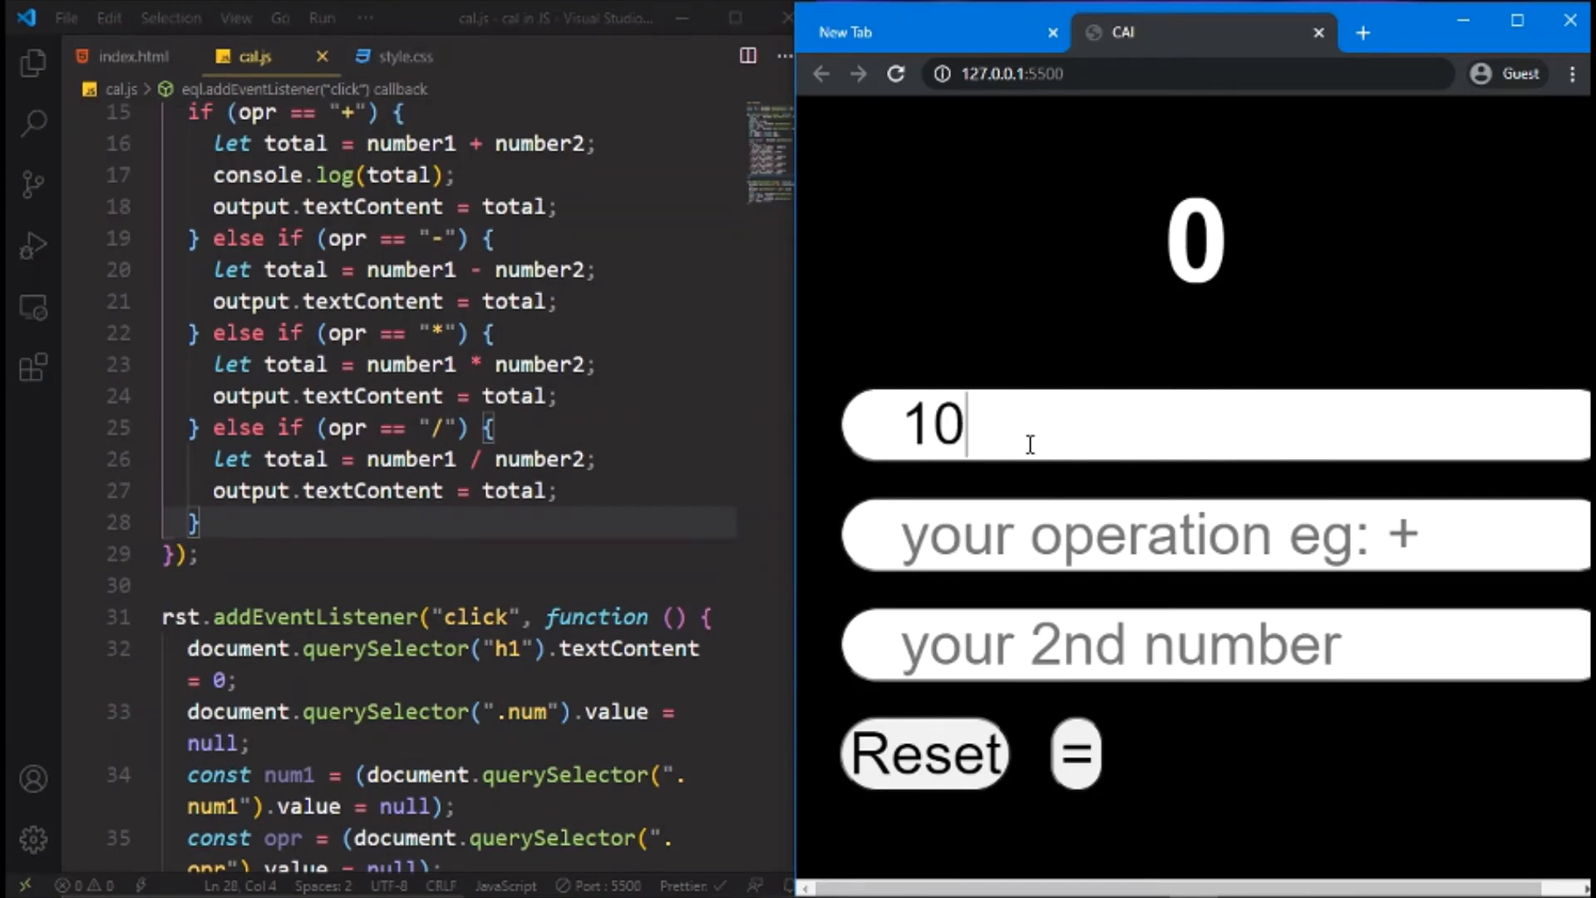
{"action": "mouse_move", "coordinate": [1031, 551]}
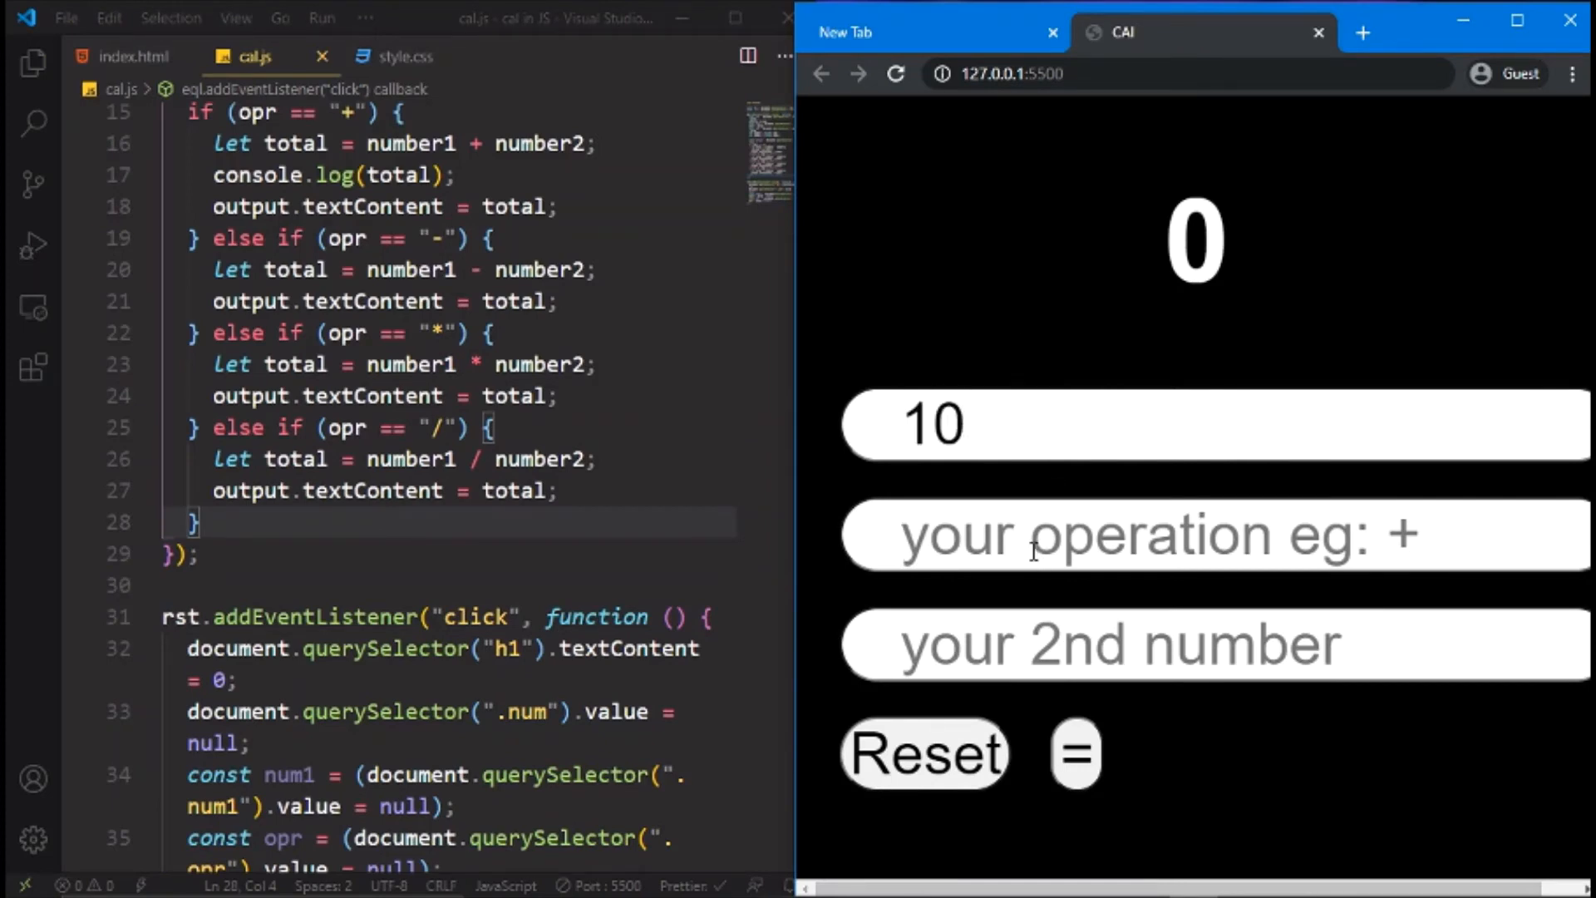
{"action": "type", "text": "*"}
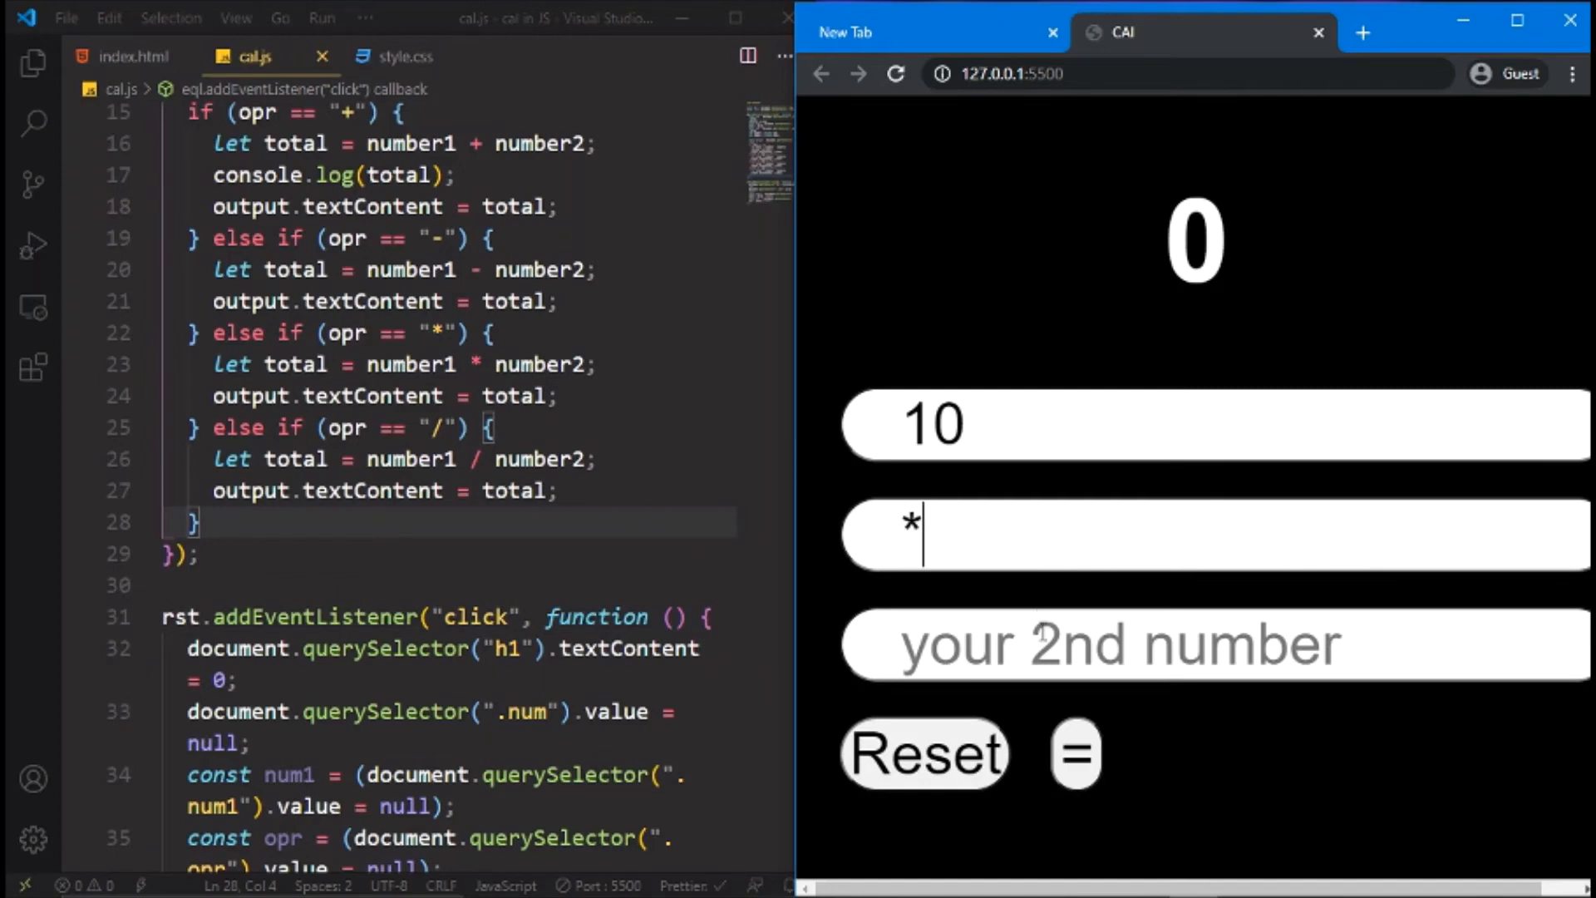
{"action": "type", "text": "10"}
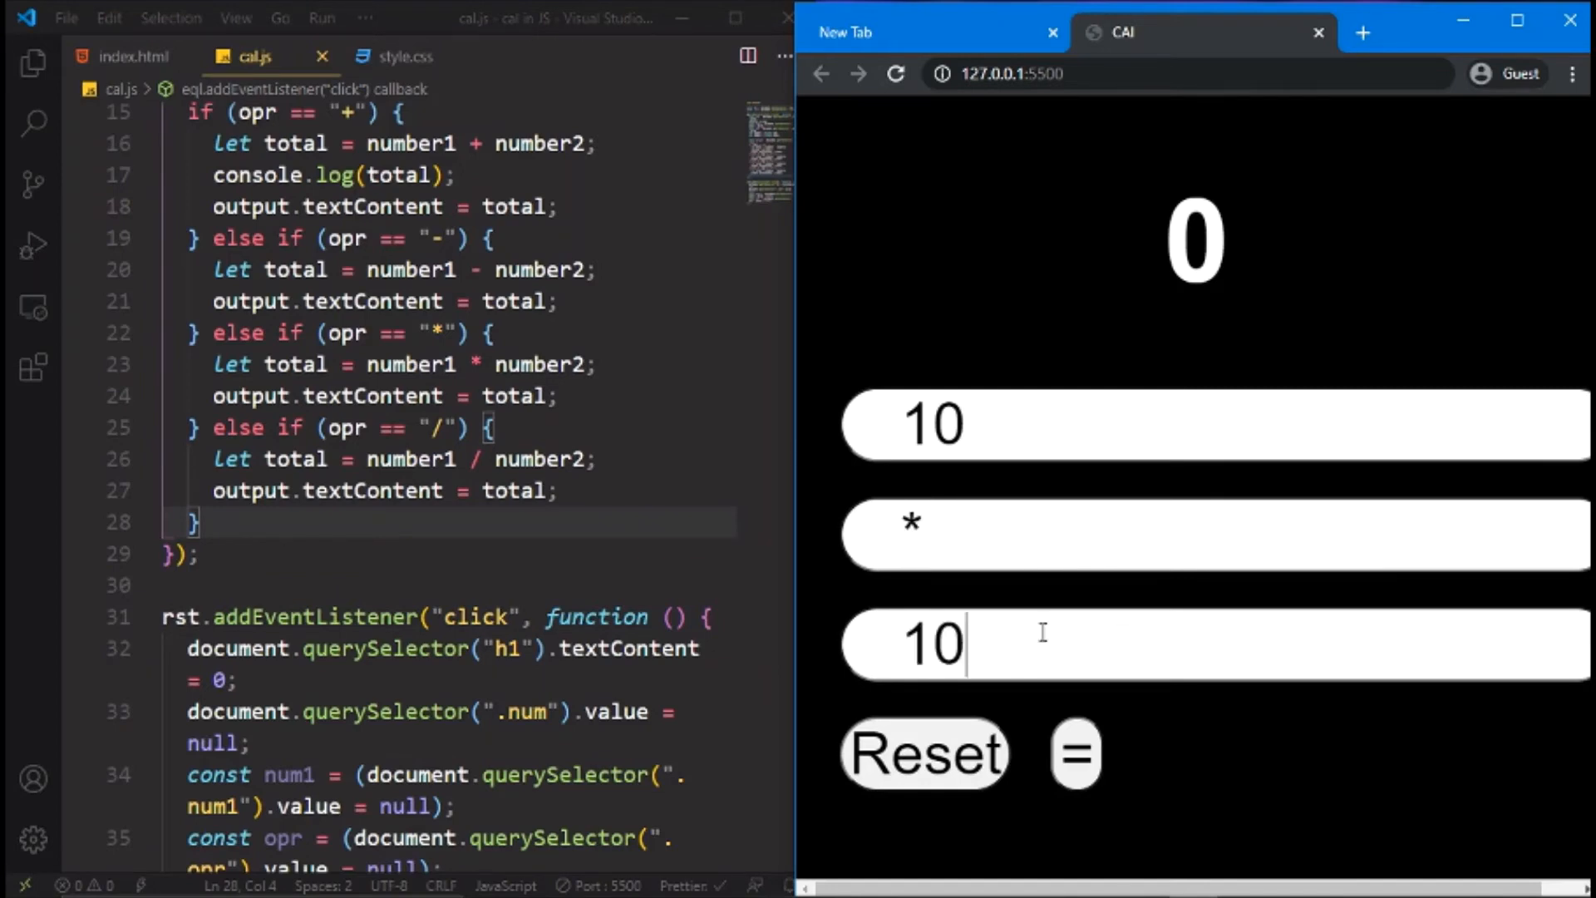
{"action": "left_click", "coordinate": [1076, 754]}
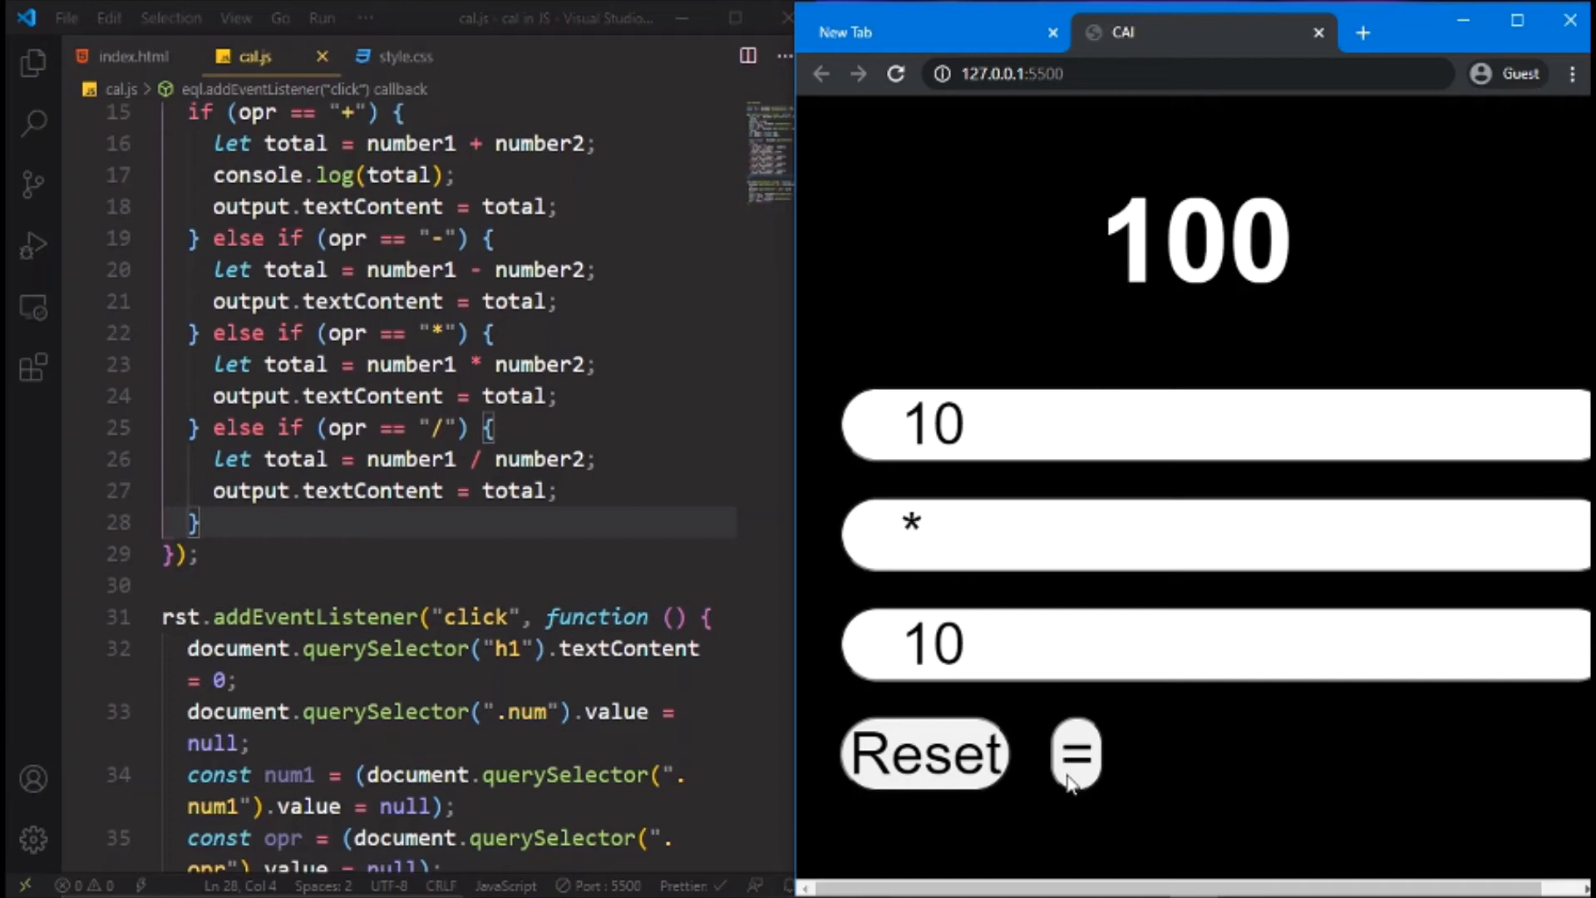
{"action": "left_click", "coordinate": [925, 751]}
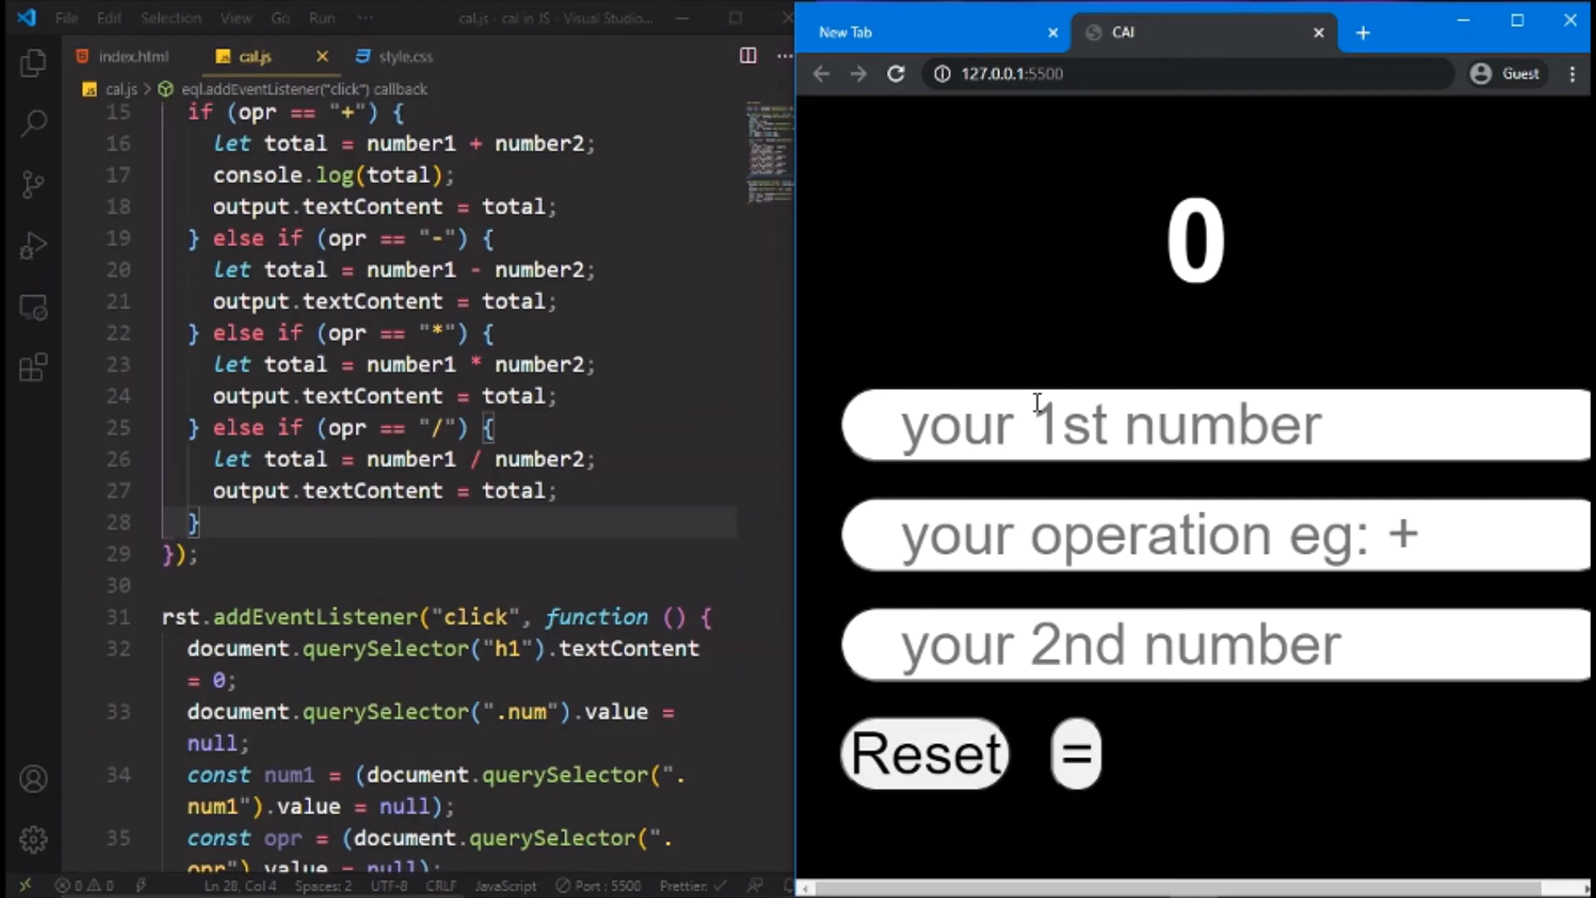
Compute 10 / 10 to get 1 in the browser calculator, then reset it to 0
{"action": "type", "text": "10"}
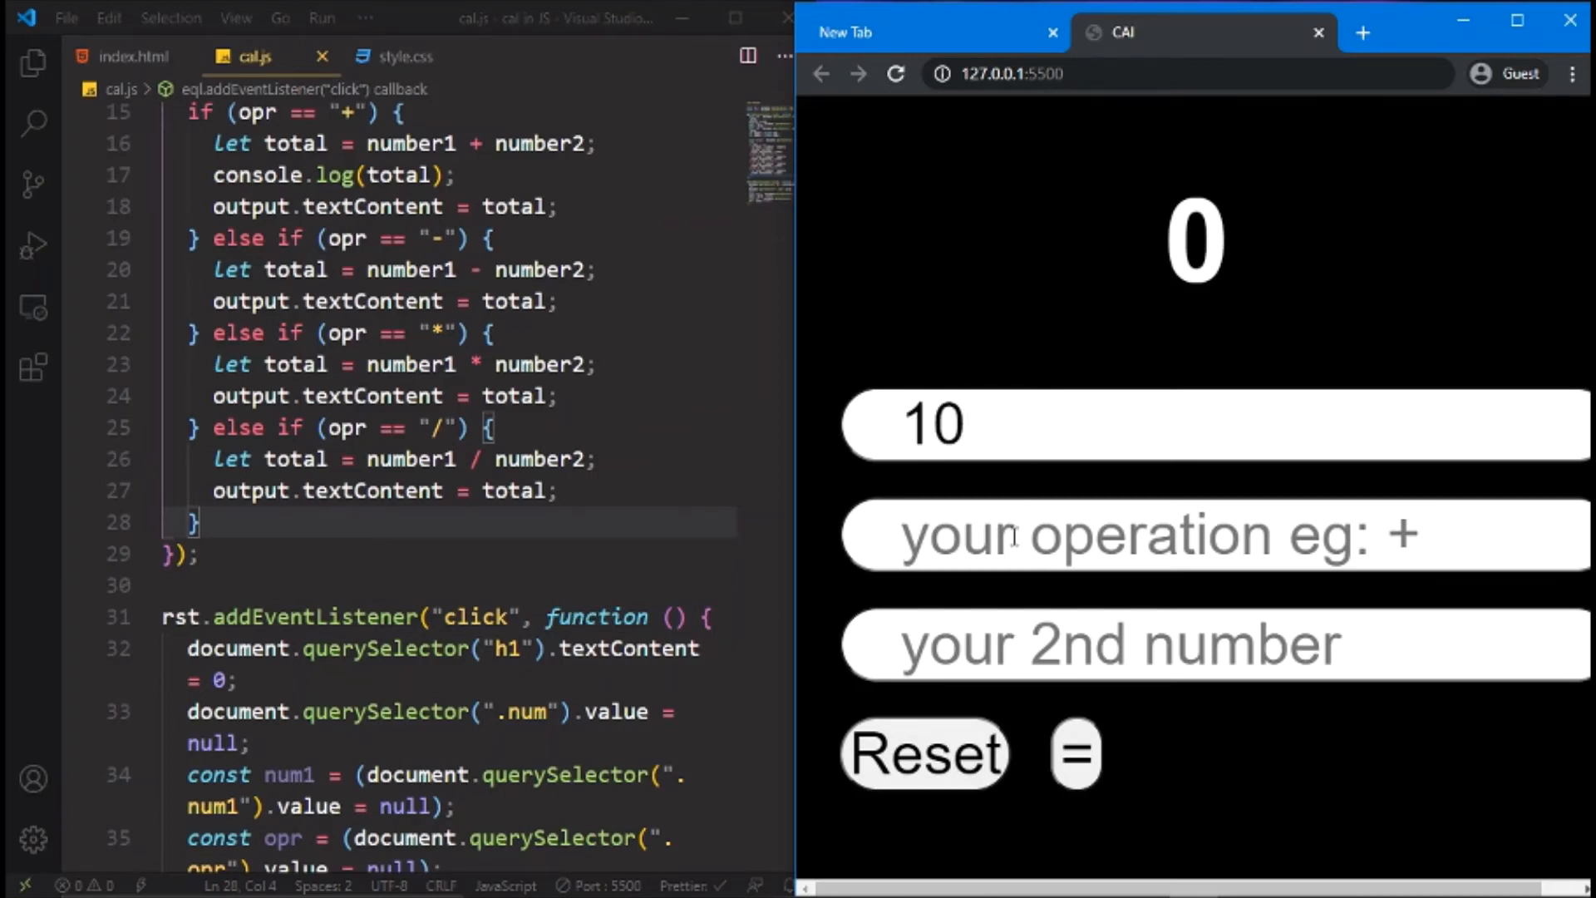
{"action": "type", "text": "/"}
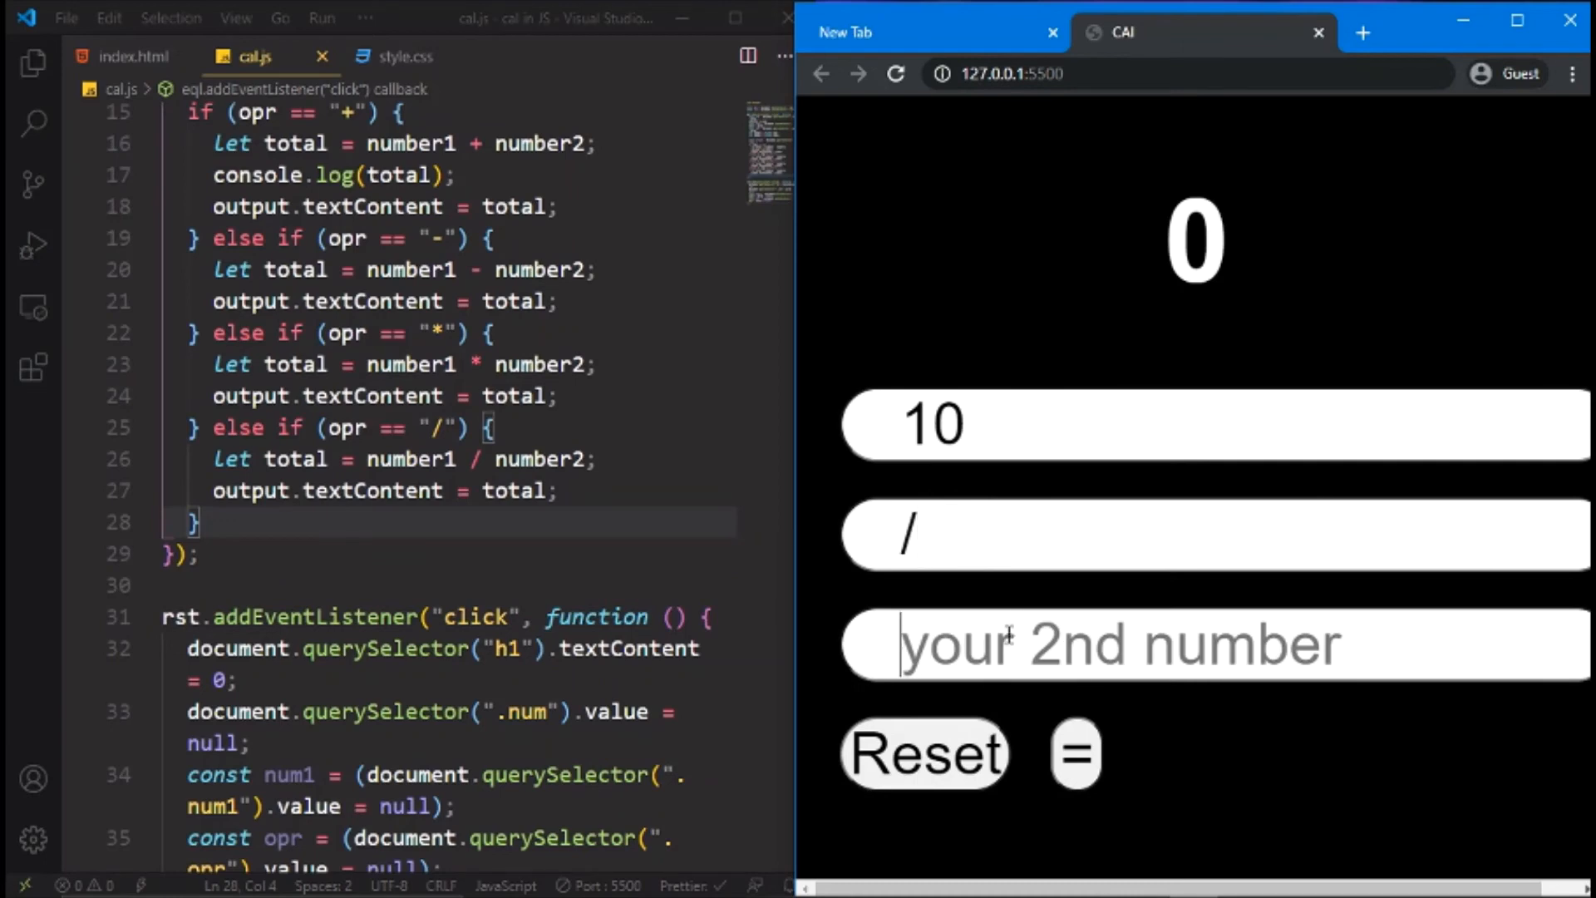
{"action": "type", "text": "10"}
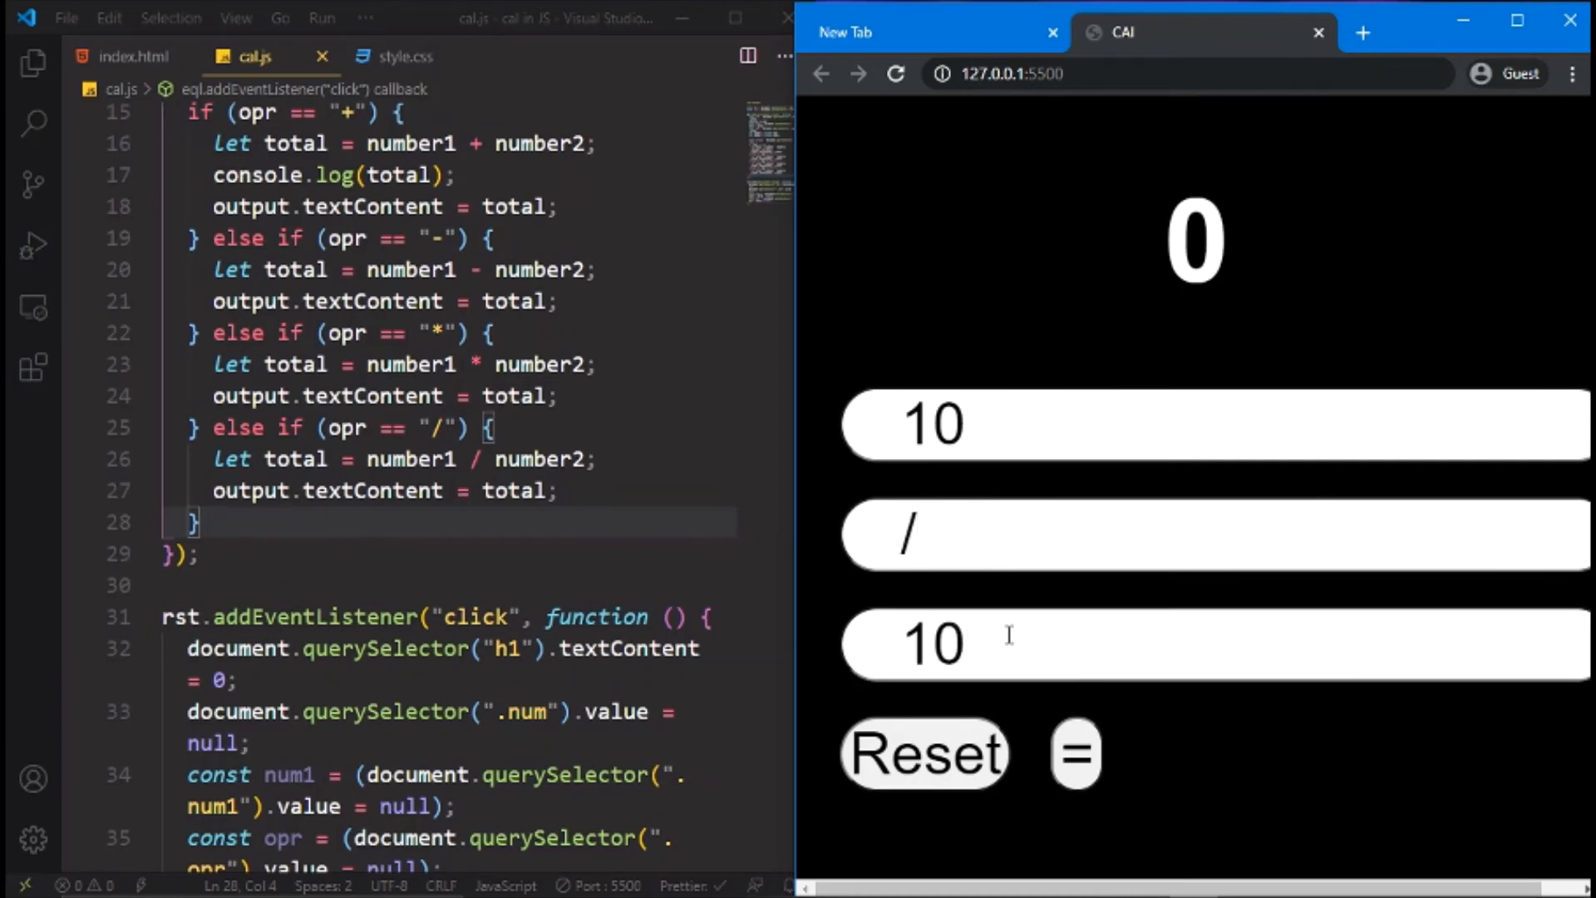
{"action": "left_click", "coordinate": [1075, 753]}
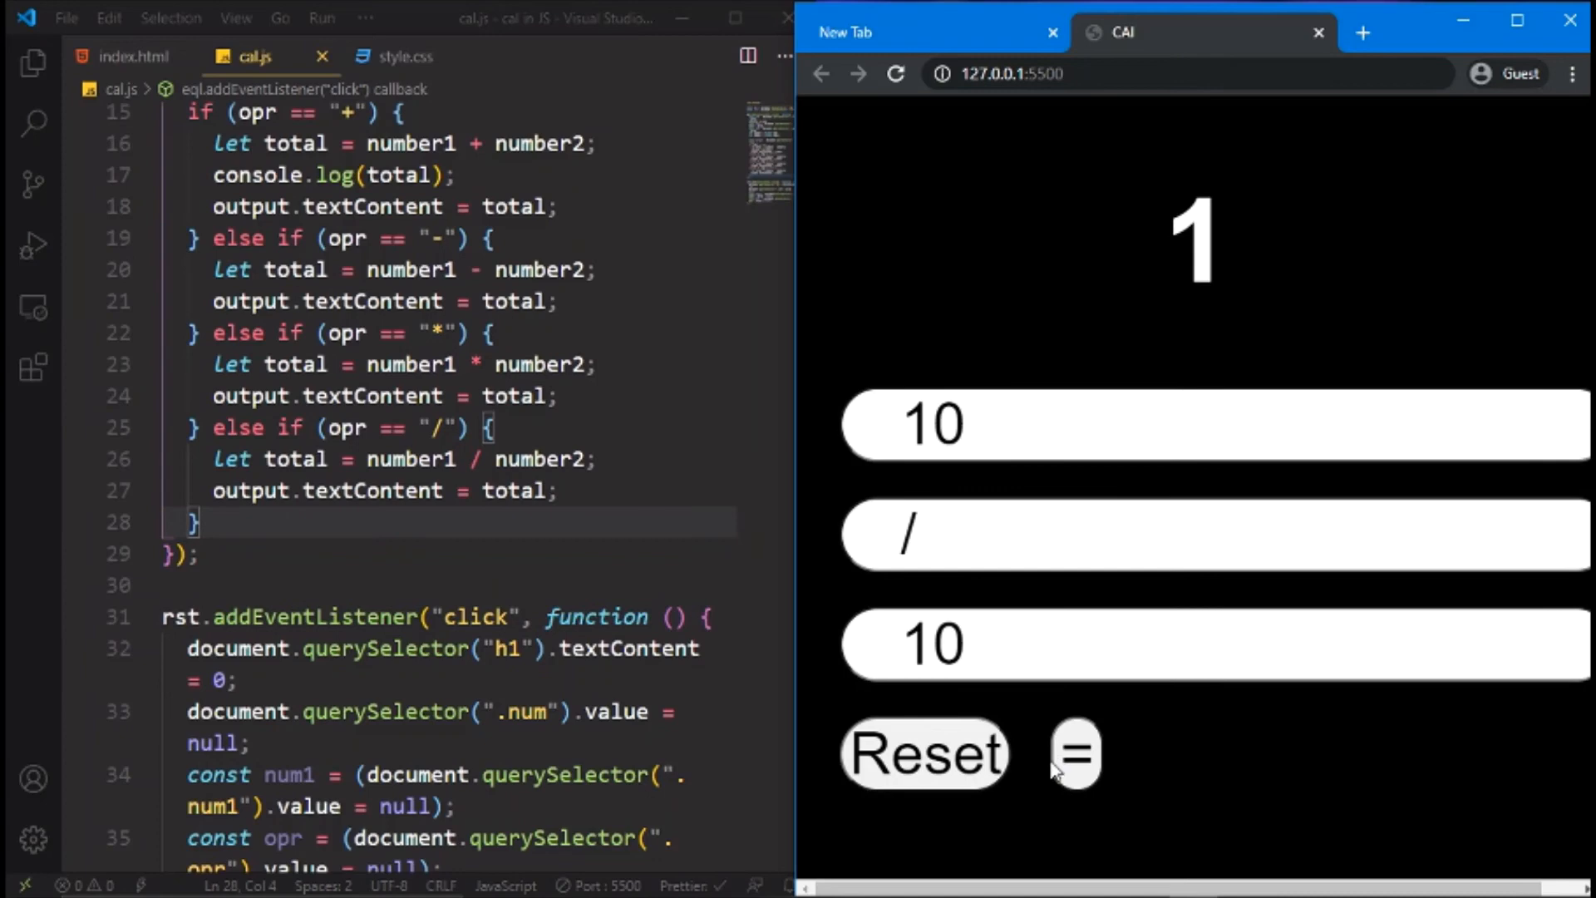
{"action": "left_click", "coordinate": [923, 752]}
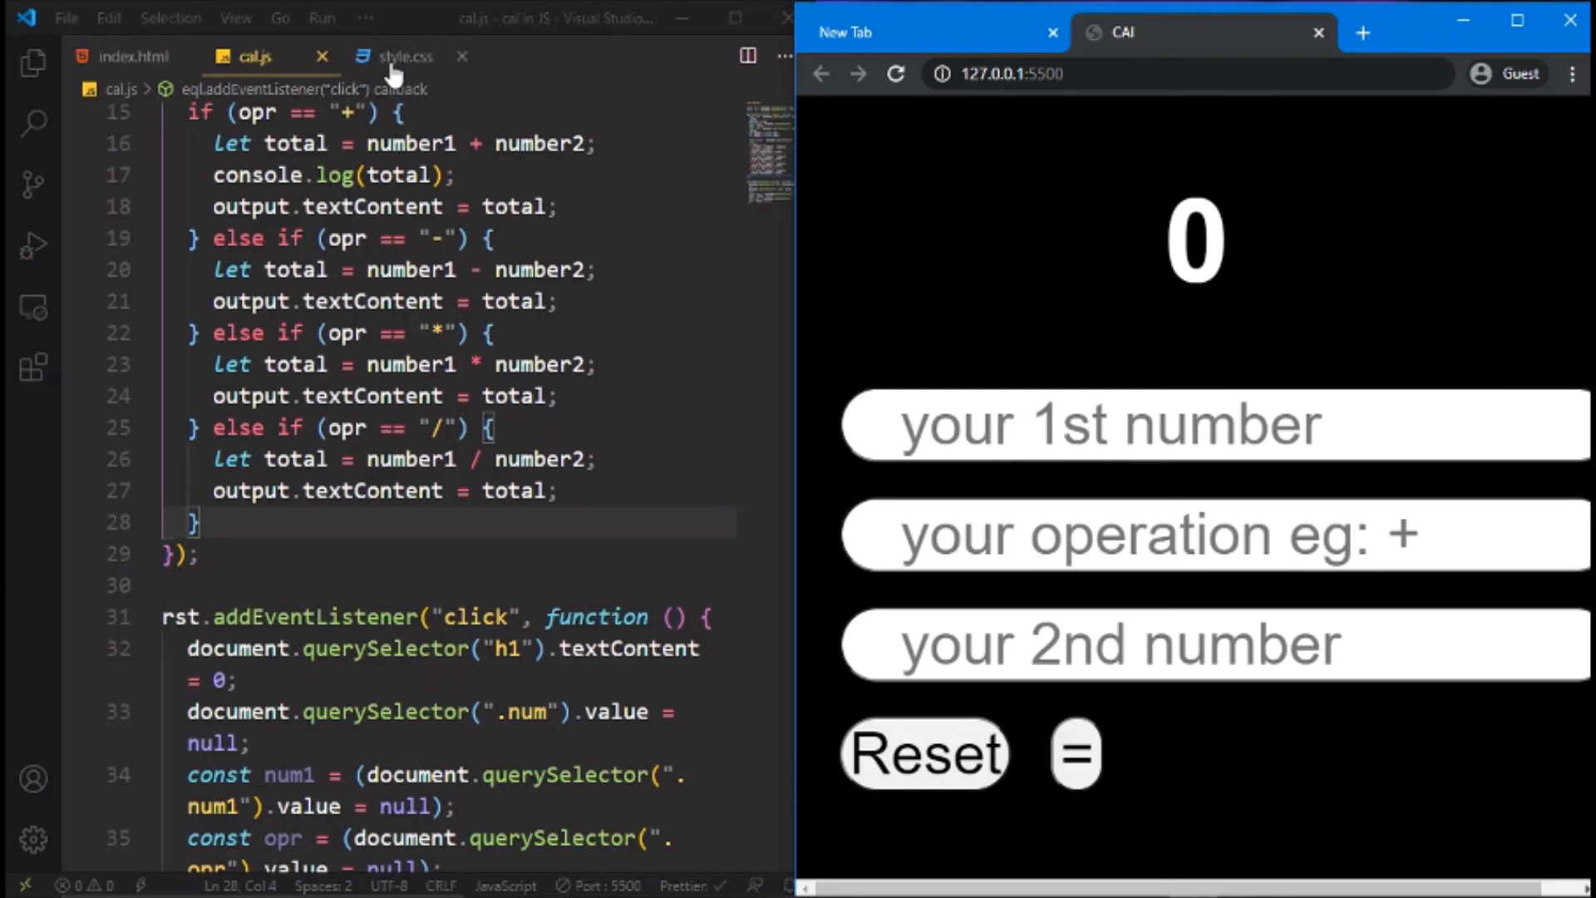
{"action": "mouse_move", "coordinate": [398, 57]}
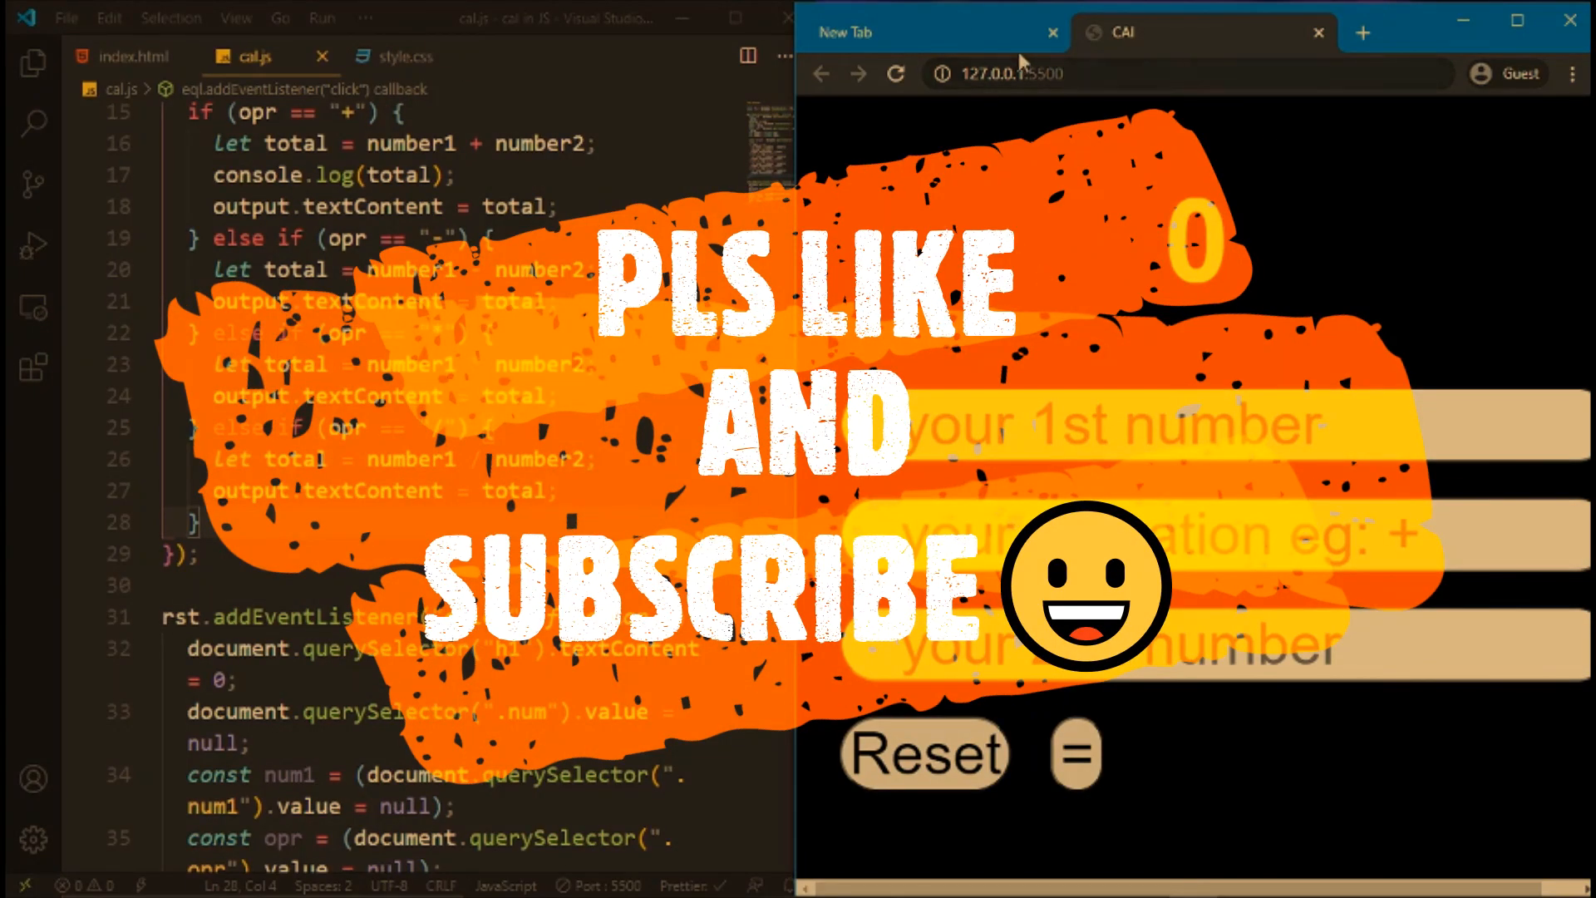
Close the spare New Tab so only the calculator page remains in Chrome
{"action": "left_click", "coordinate": [1052, 31]}
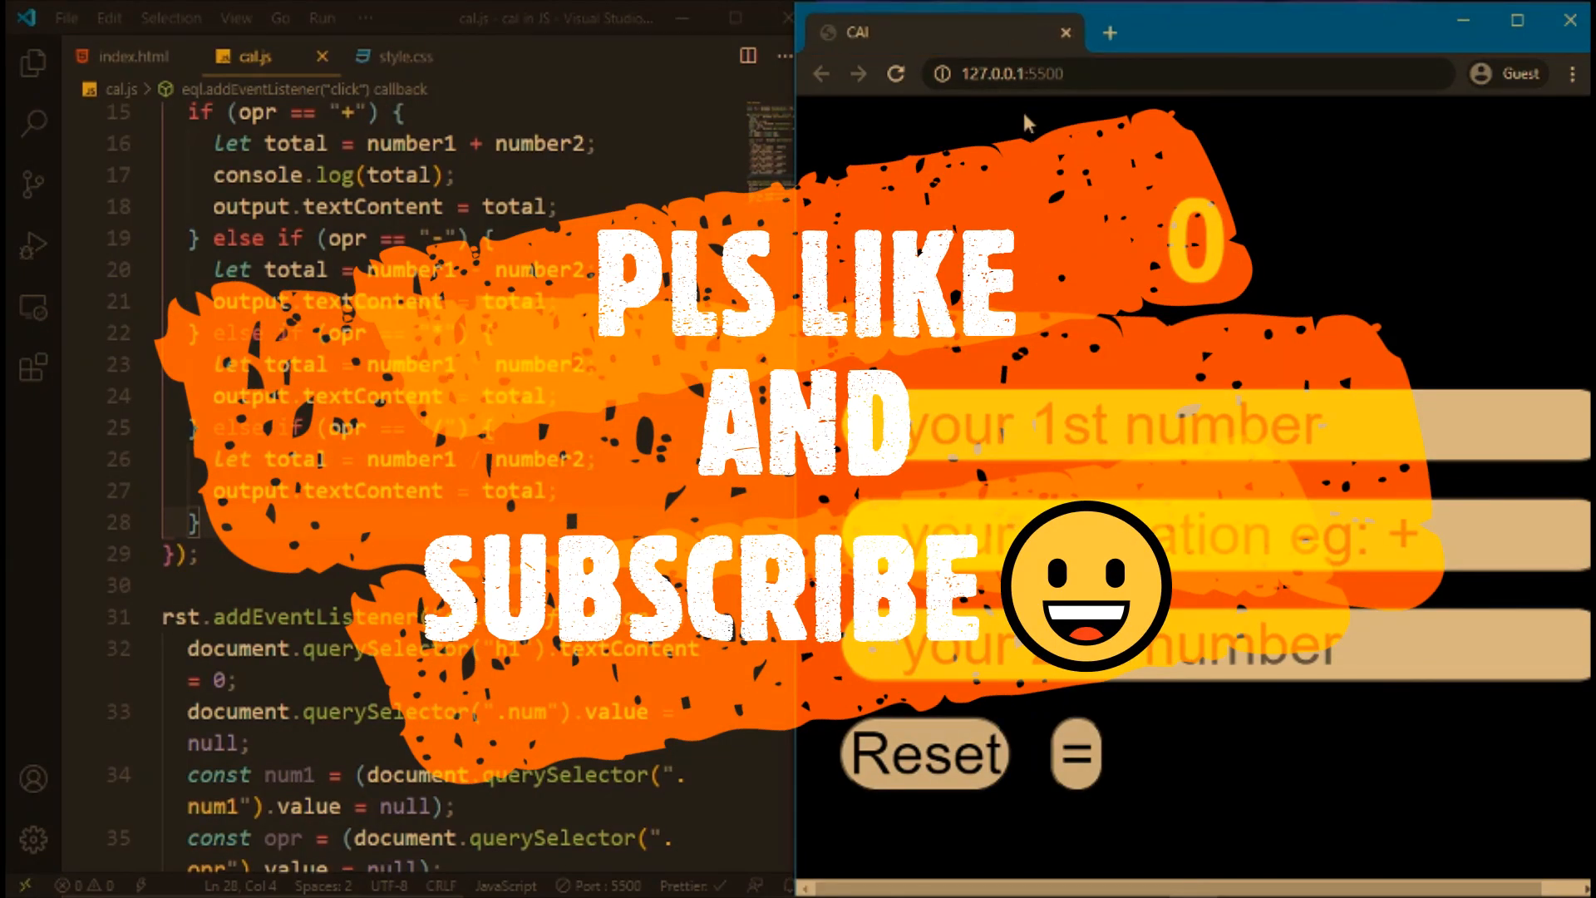